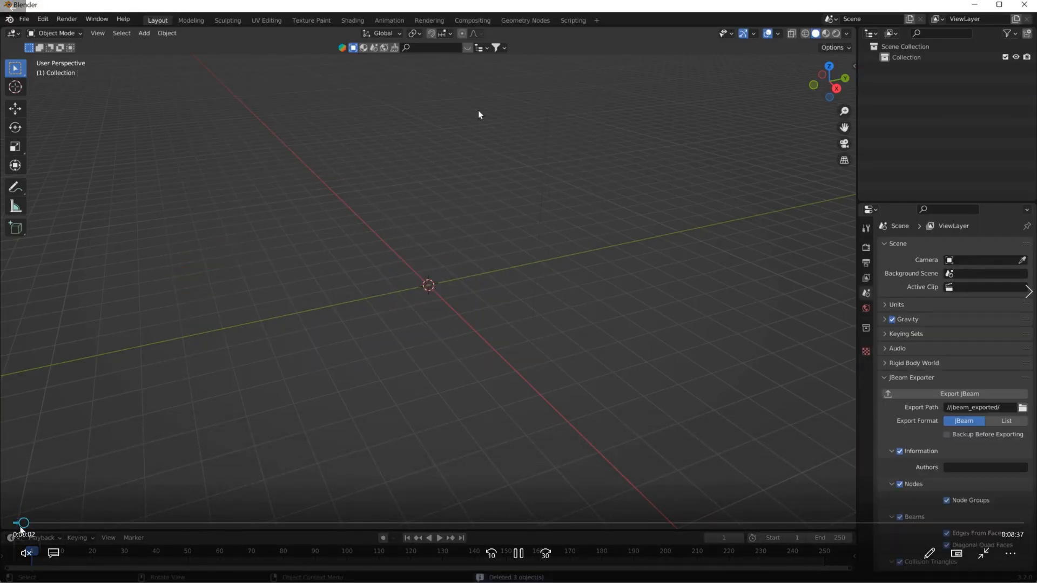
Start an FBX import and reveal the armature import settings.
click(24, 18)
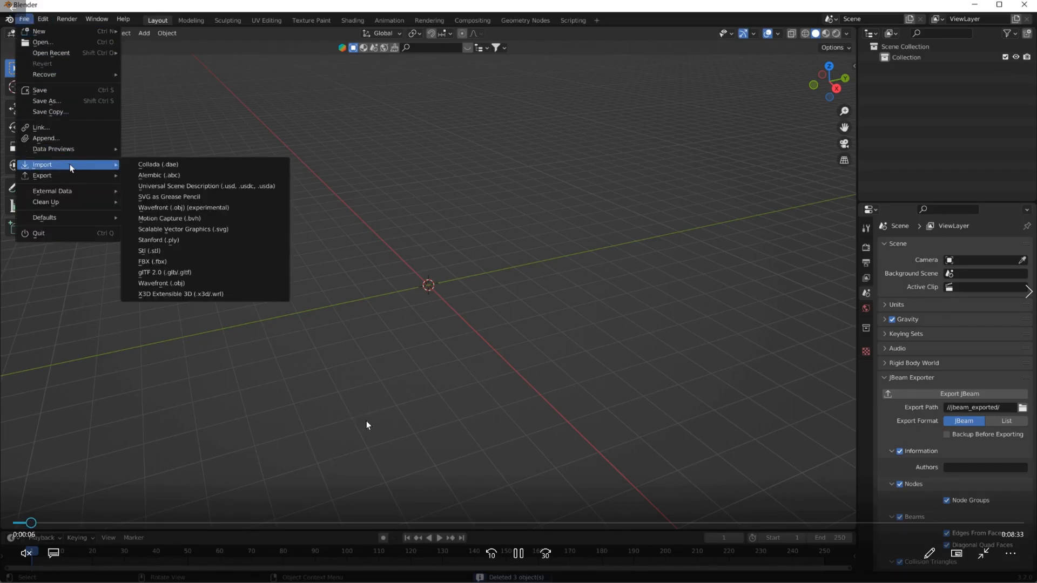
mouse_move(158, 165)
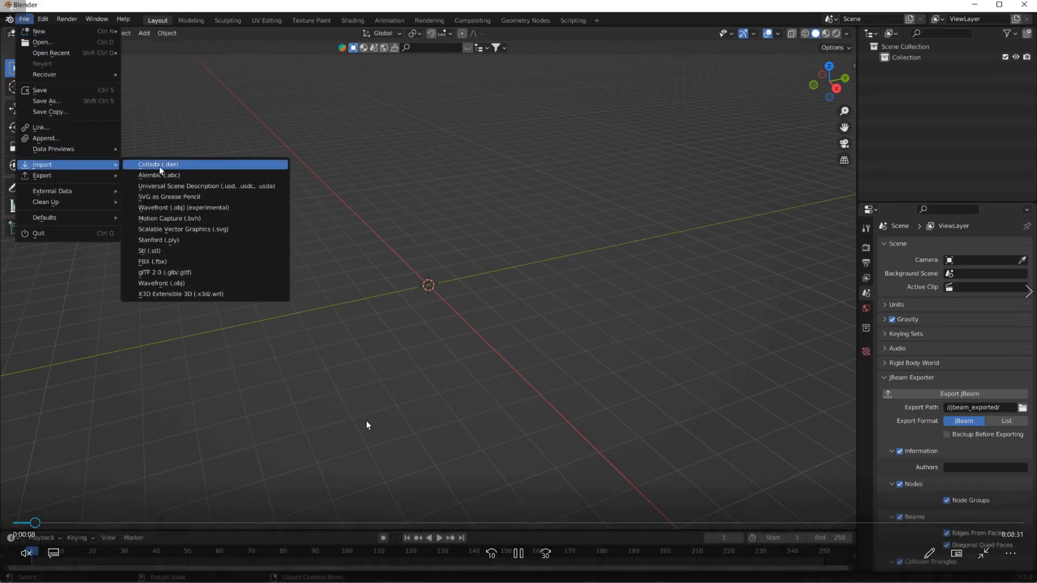
mouse_move(172, 175)
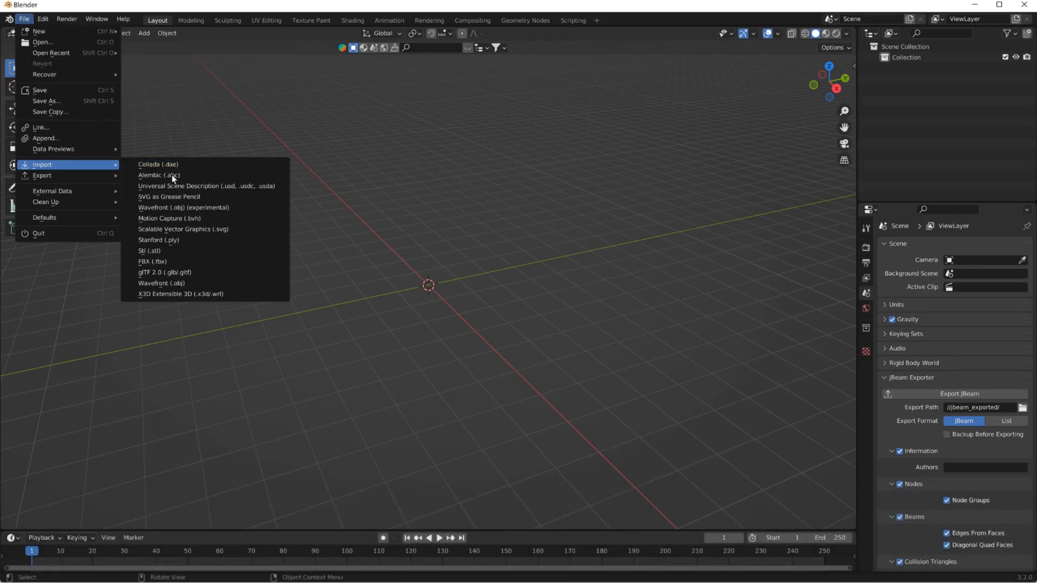
click(151, 261)
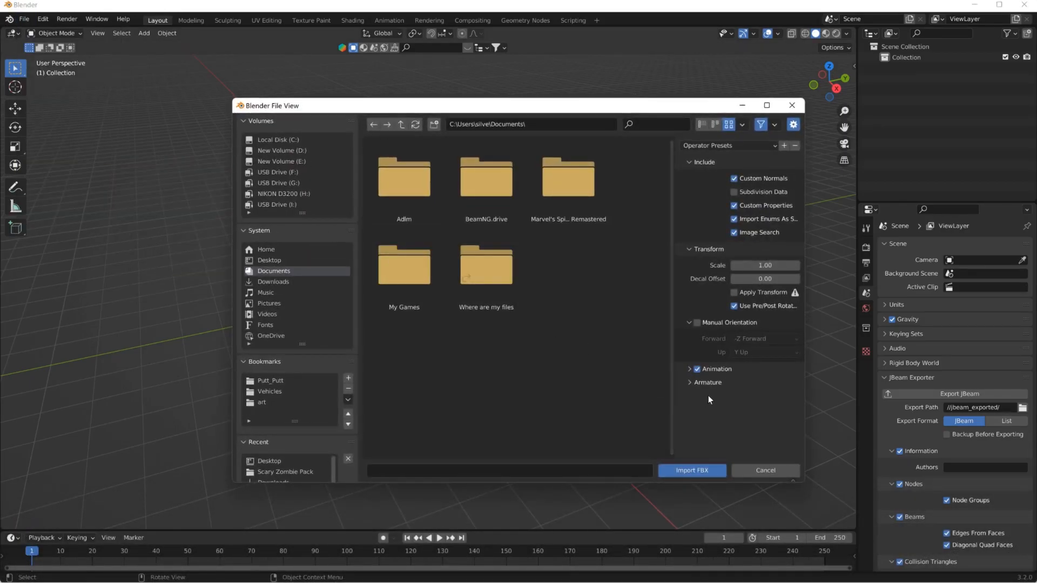
click(706, 382)
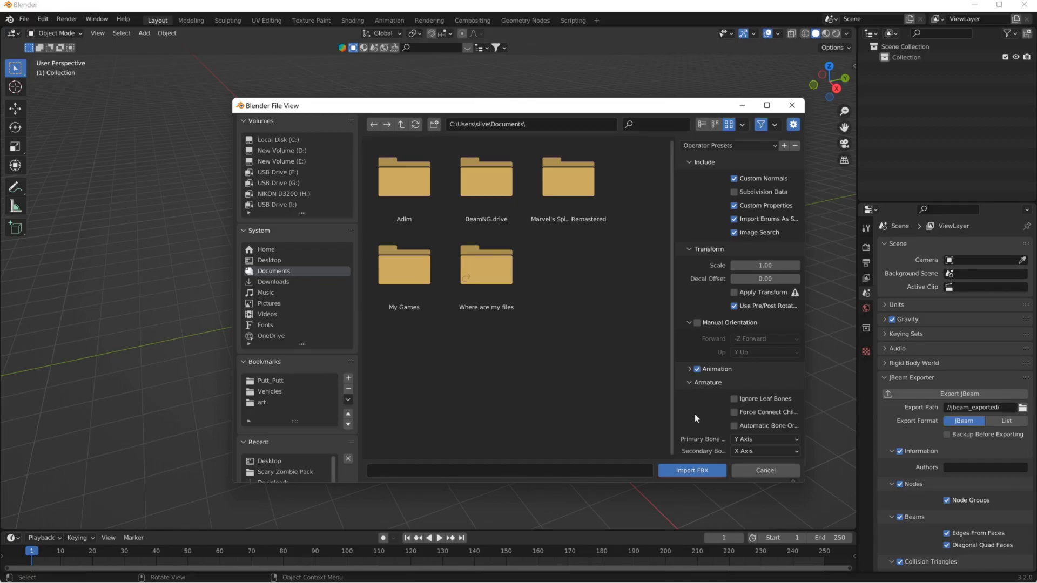
mouse_move(674, 345)
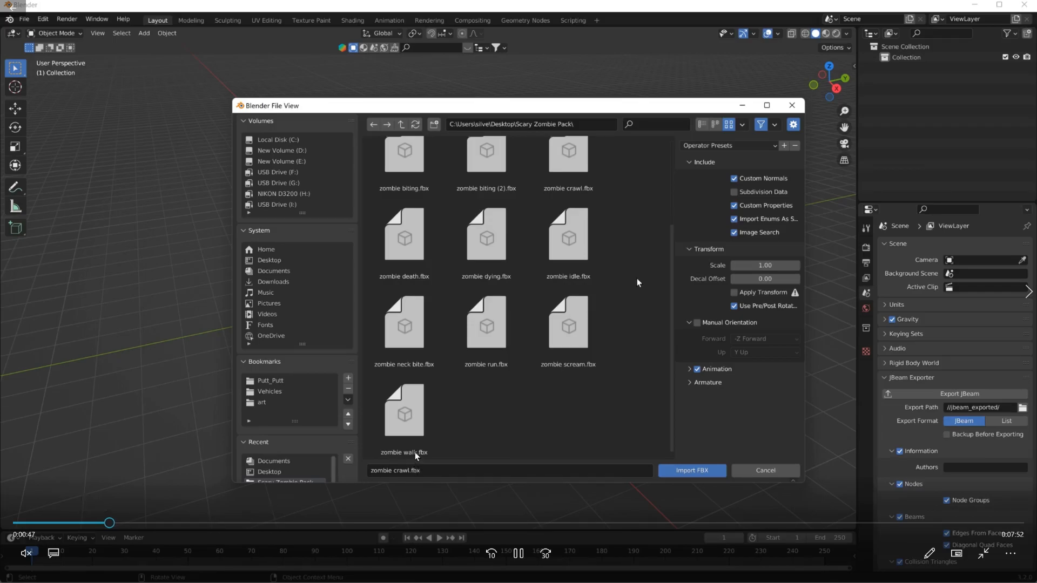
Import zombie walk.fbx from the Scary Zombie Pack with adjusted armature settings.
click(403, 410)
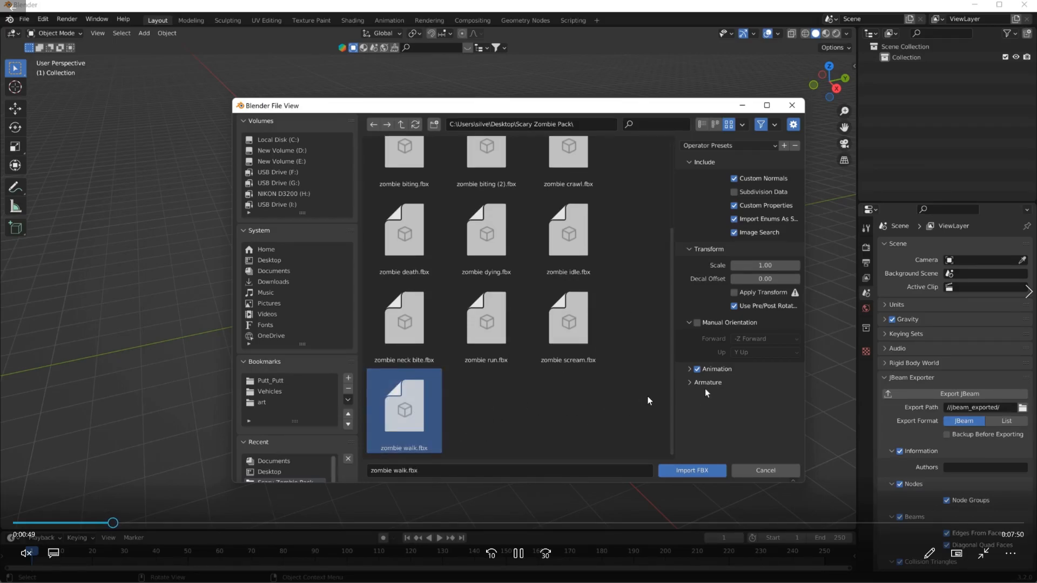
click(690, 382)
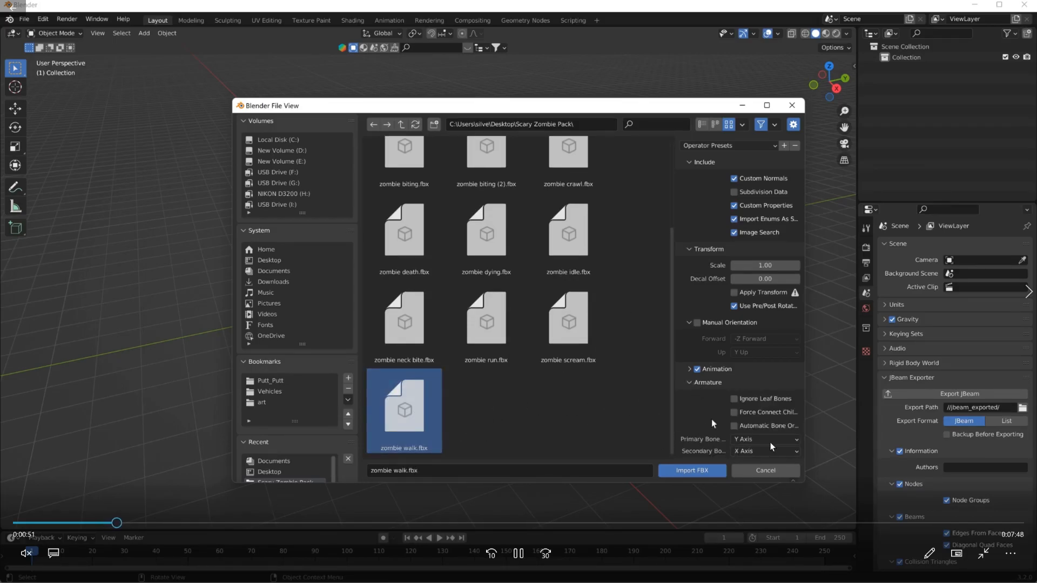
click(735, 293)
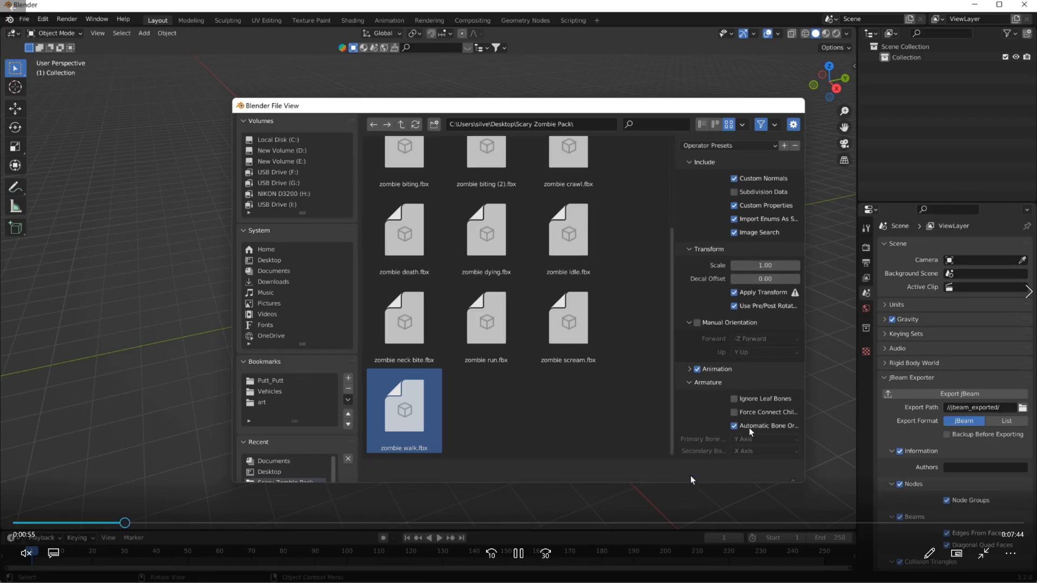
double_click(403, 410)
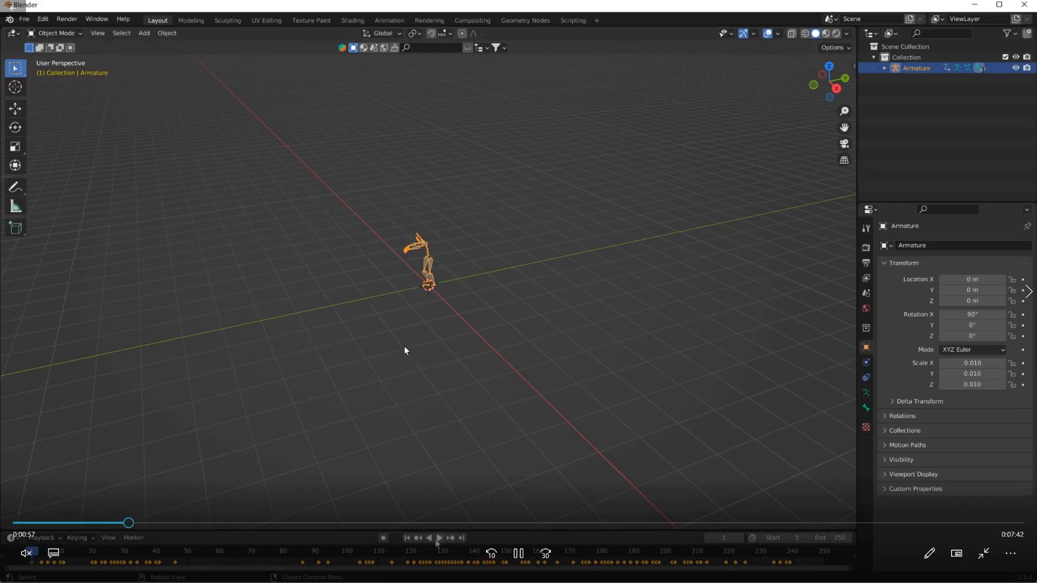
Preview the walk animation, switch the armature to Rest Position, and begin a COLLADA import.
click(440, 538)
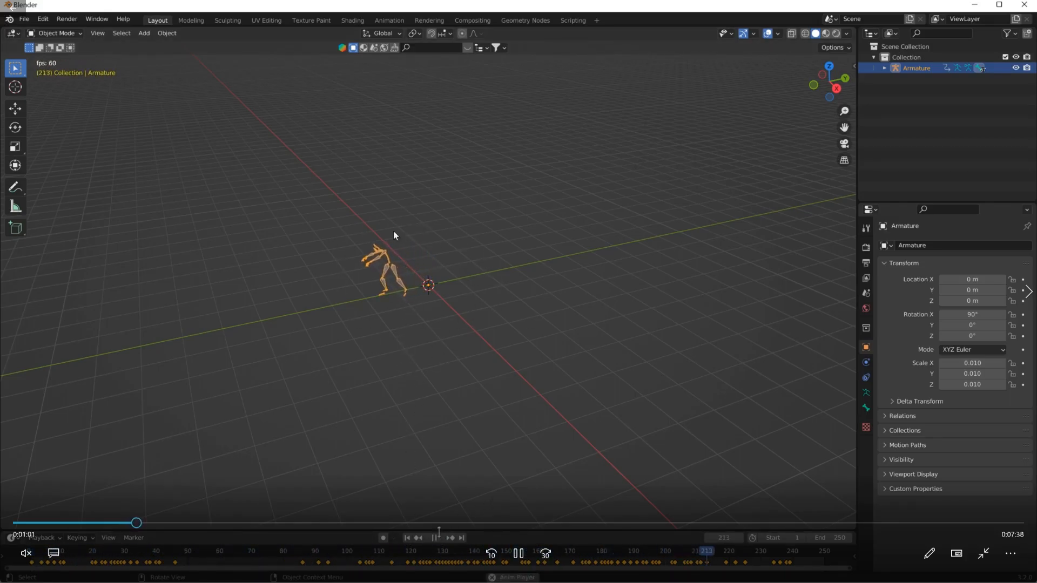
click(290, 551)
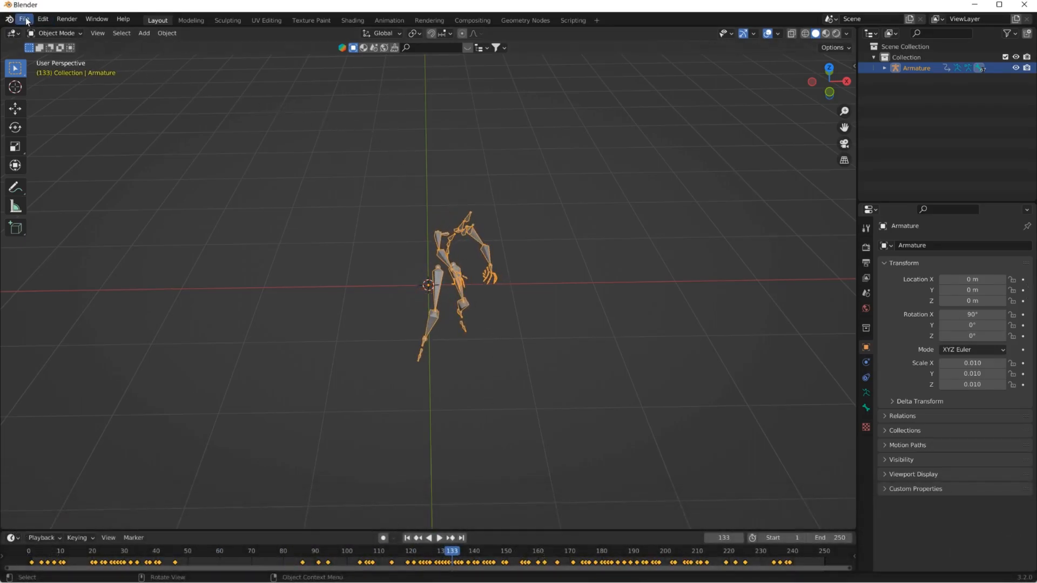
click(866, 392)
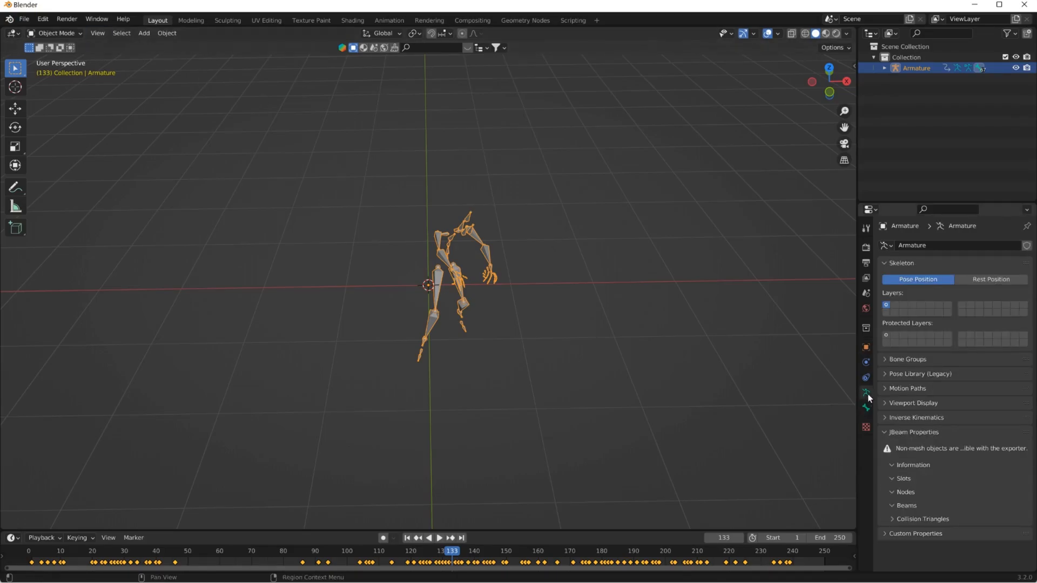
click(990, 279)
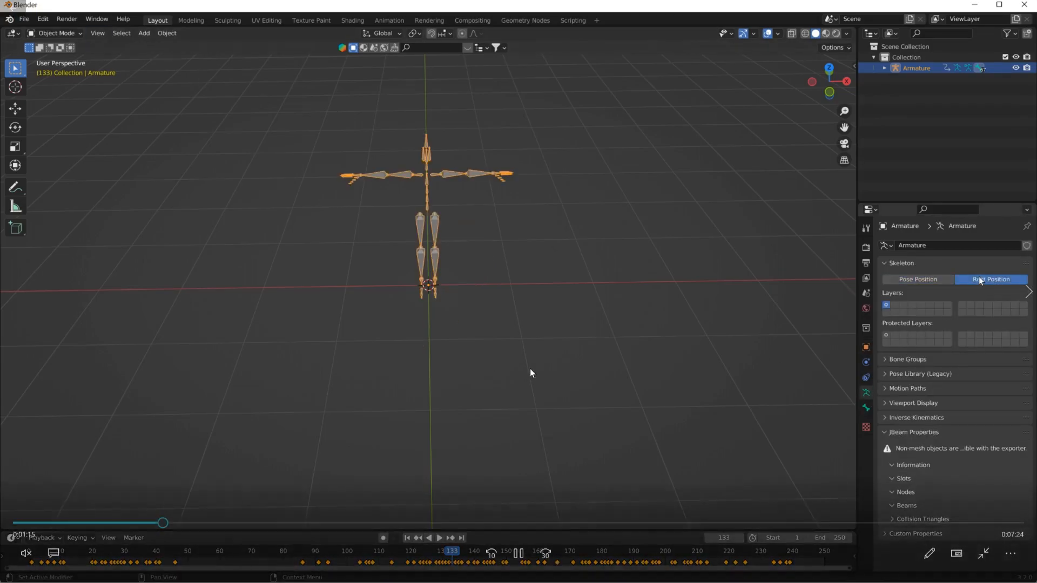
click(24, 19)
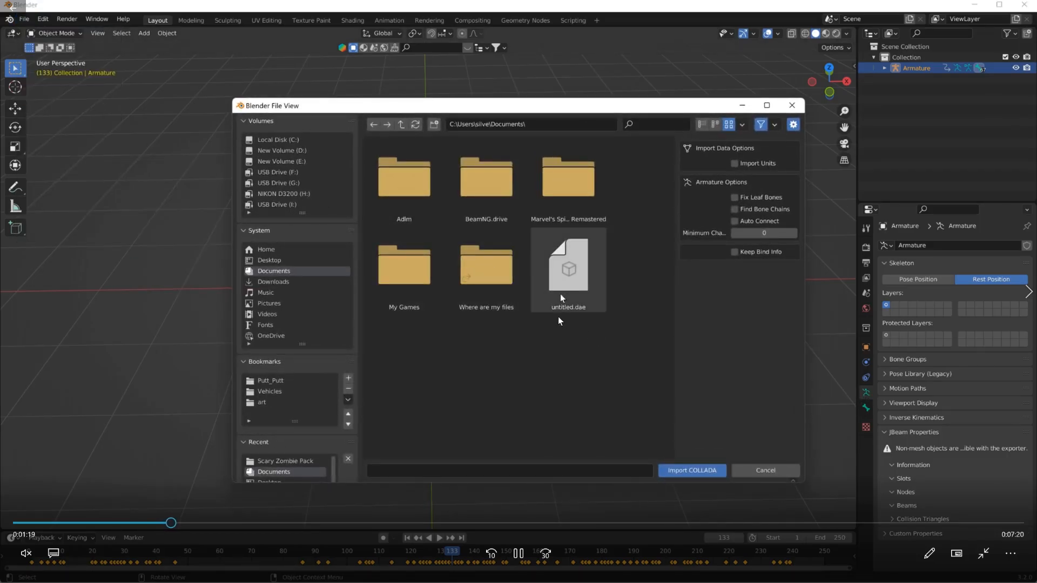
mouse_move(384, 364)
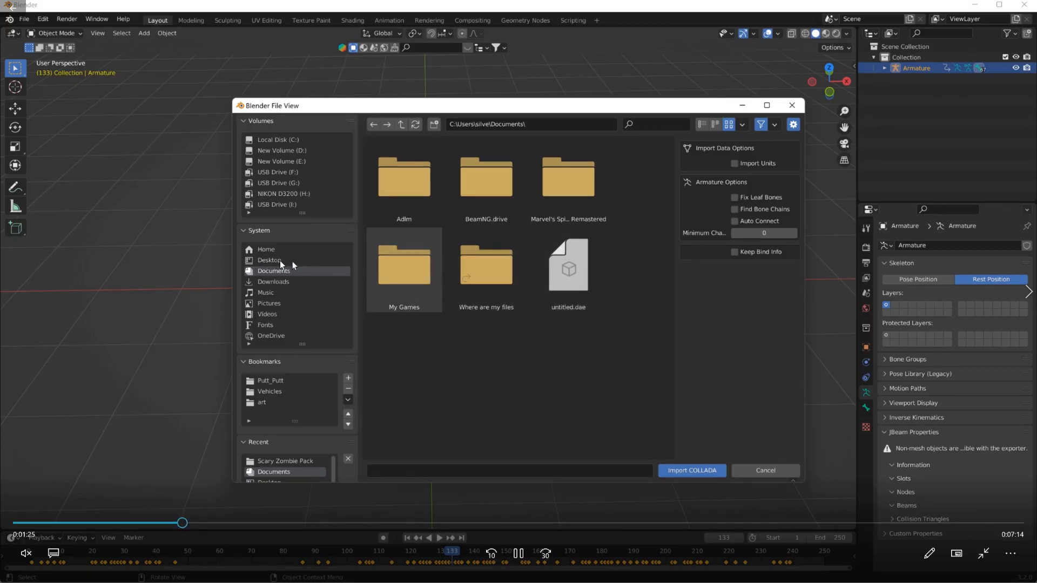
Import Zombie Walk.dae from the Desktop as a second armature with the character mesh.
click(269, 261)
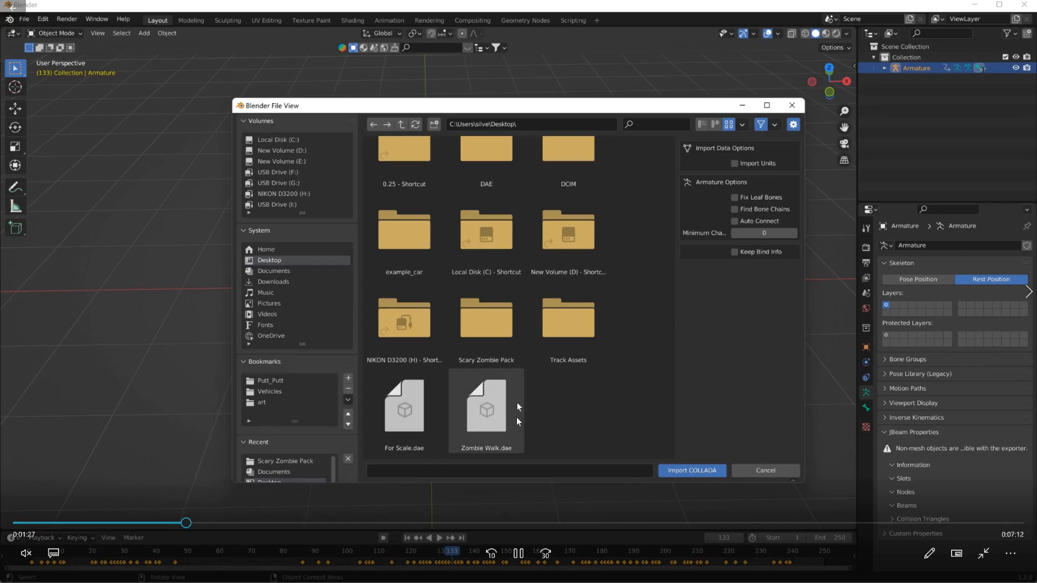
click(485, 410)
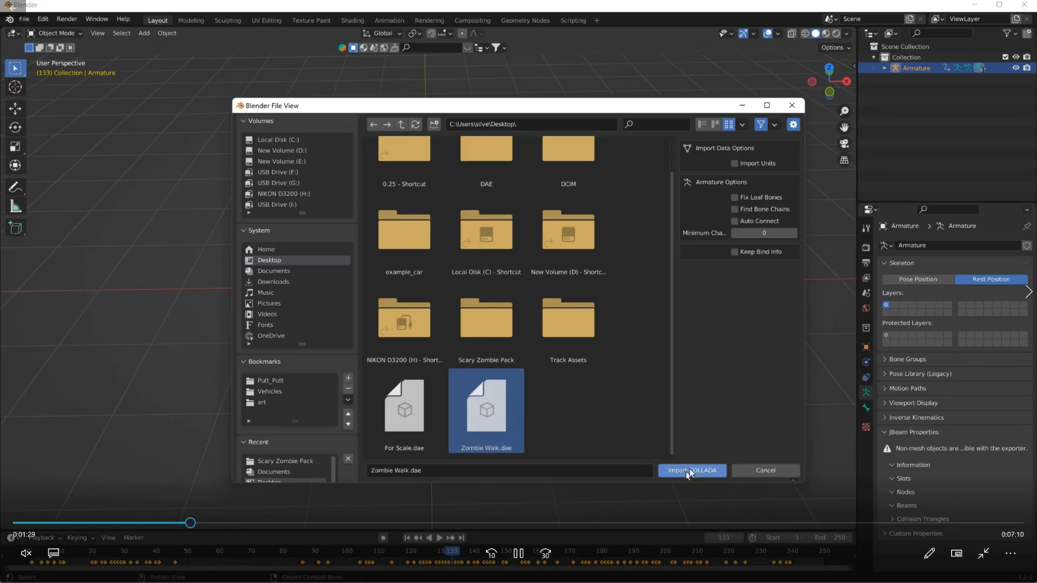
click(691, 470)
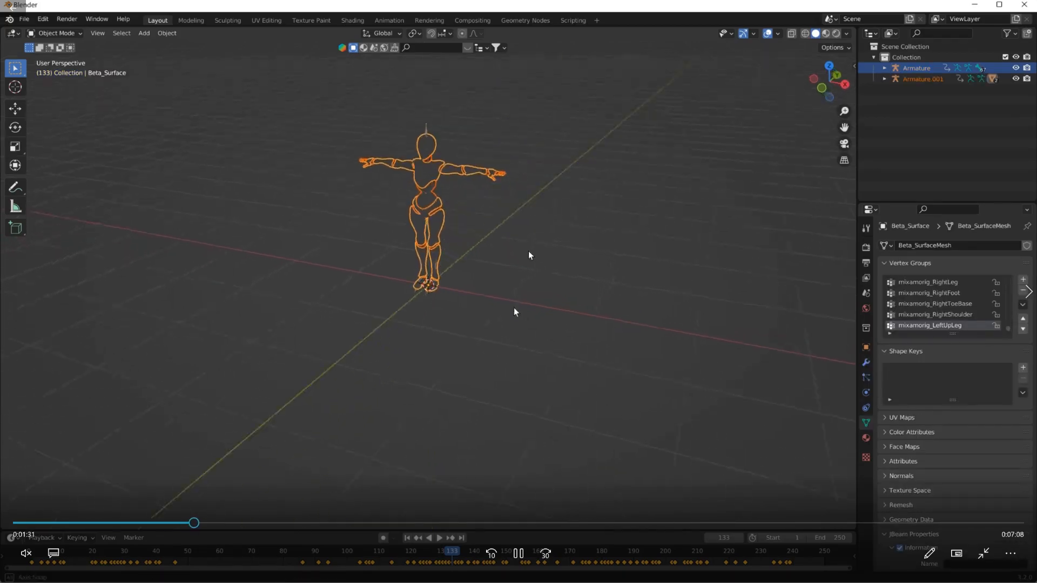
Play and stop the animation, then apply the original Armature's object transform.
click(434, 538)
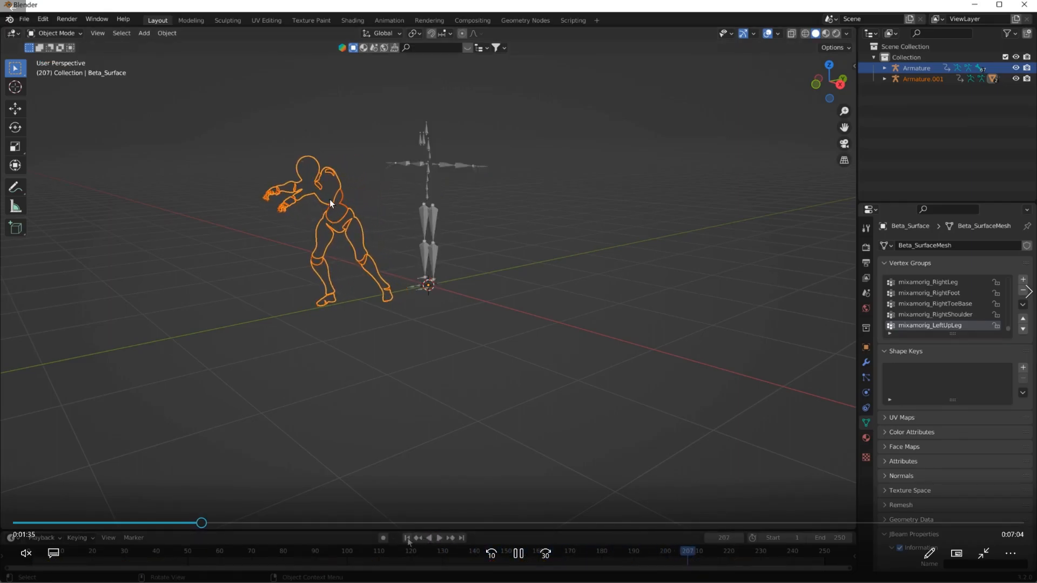
click(439, 538)
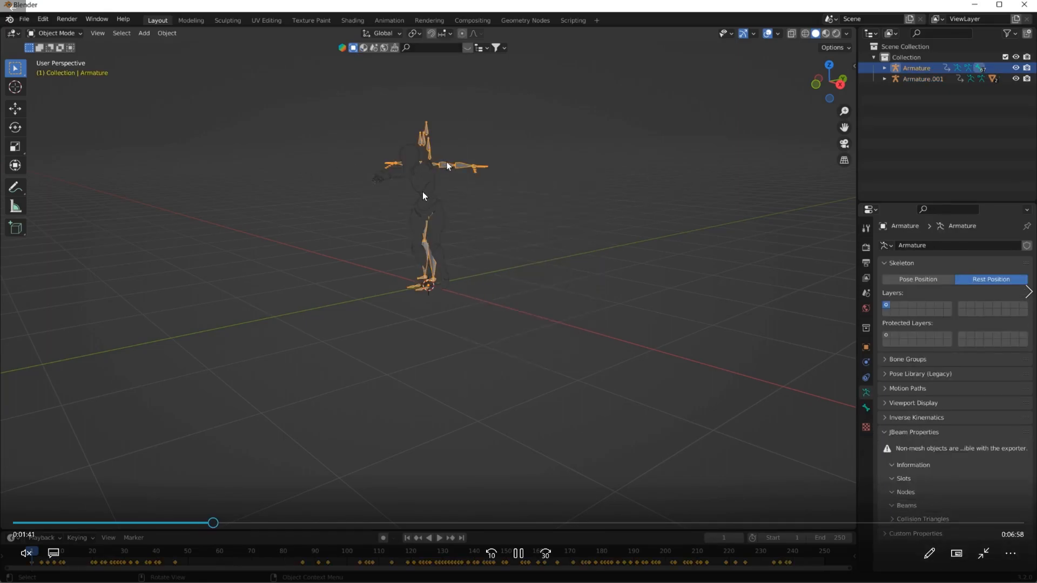
click(167, 33)
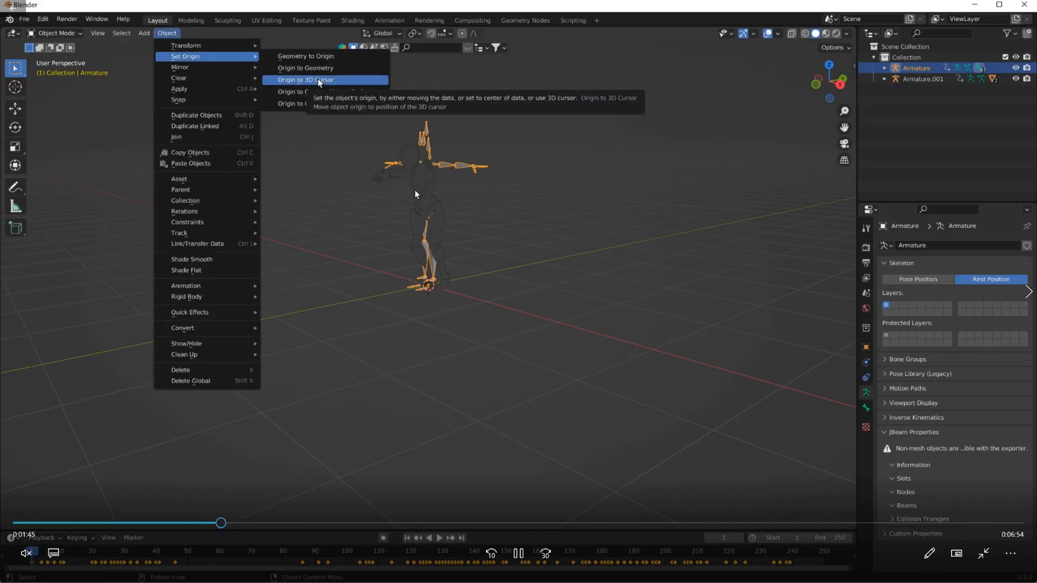
click(304, 79)
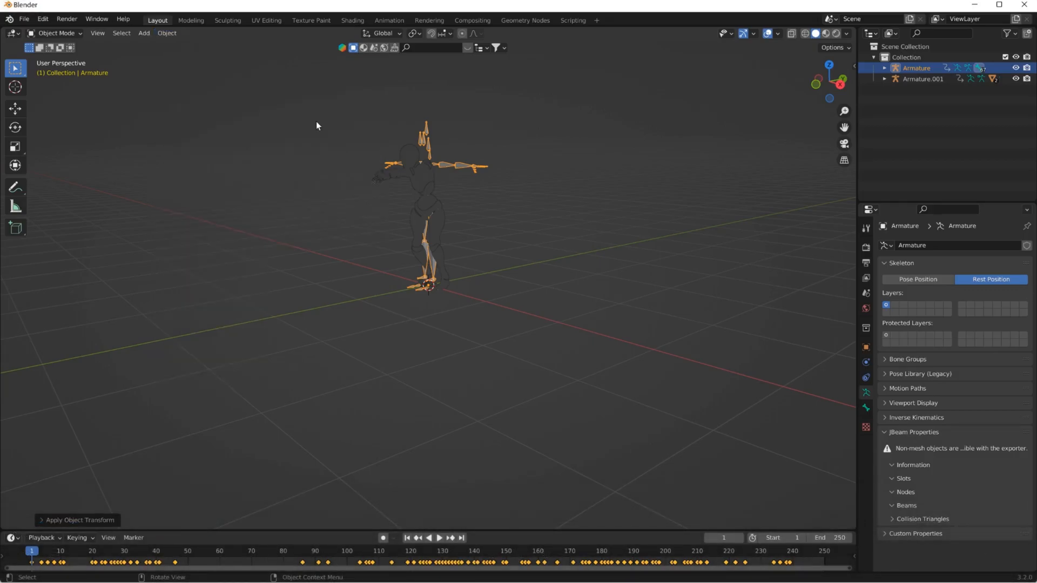
mouse_move(823, 238)
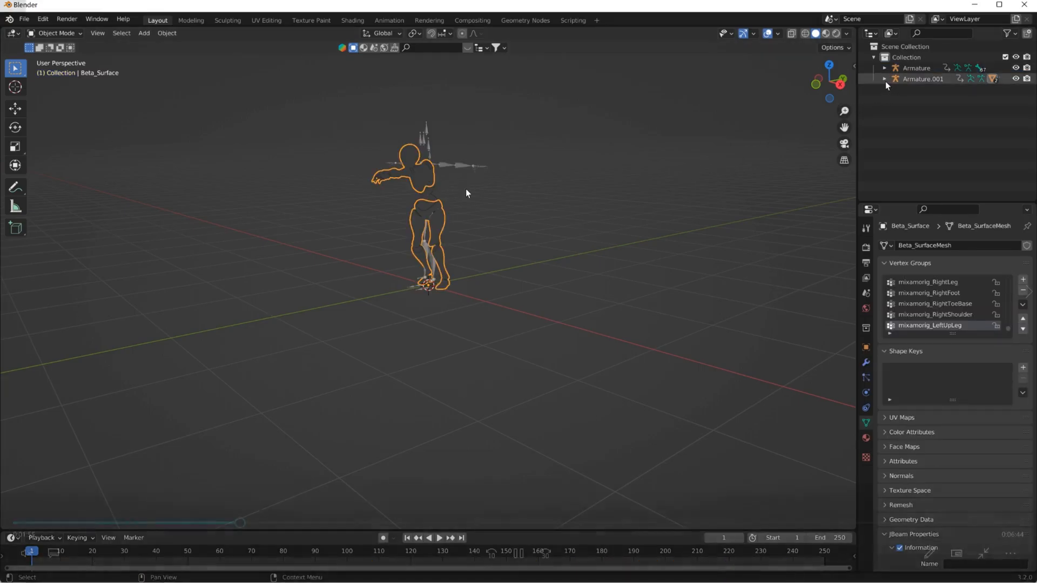
Delete the duplicate Armature.001 data and join Beta_Joints into Beta_Surface.
click(885, 78)
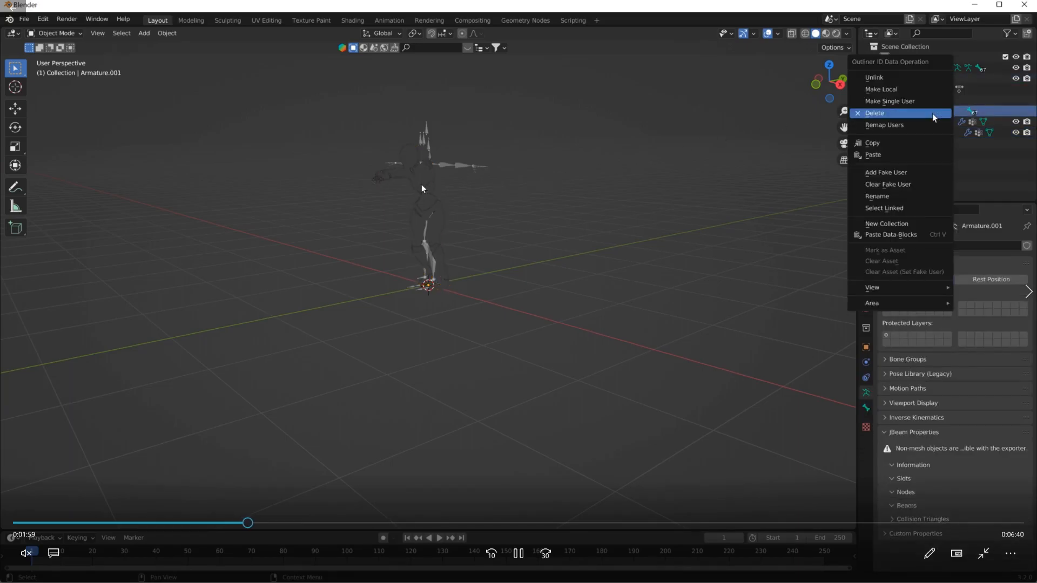
click(874, 112)
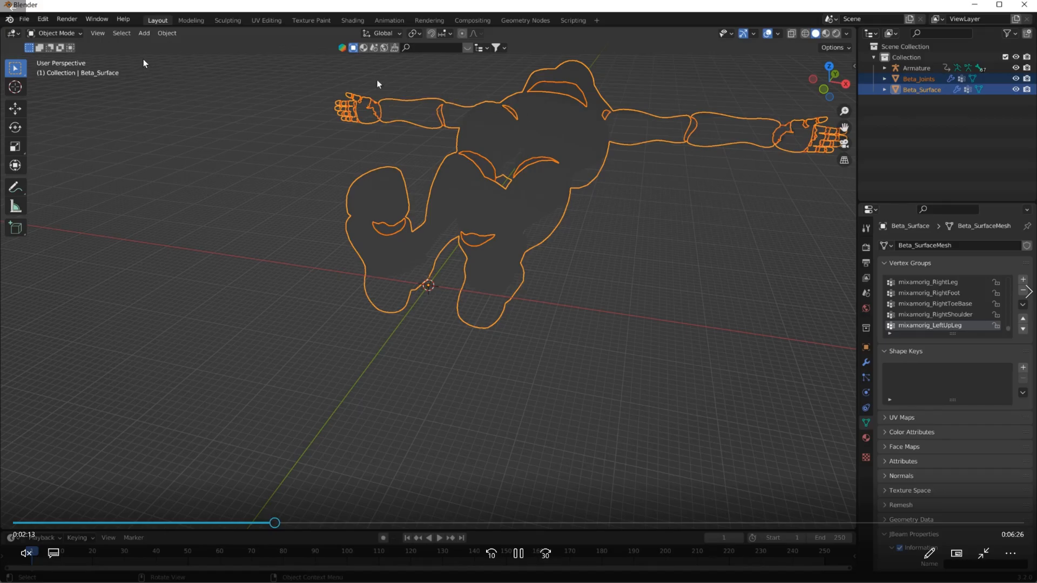
click(166, 34)
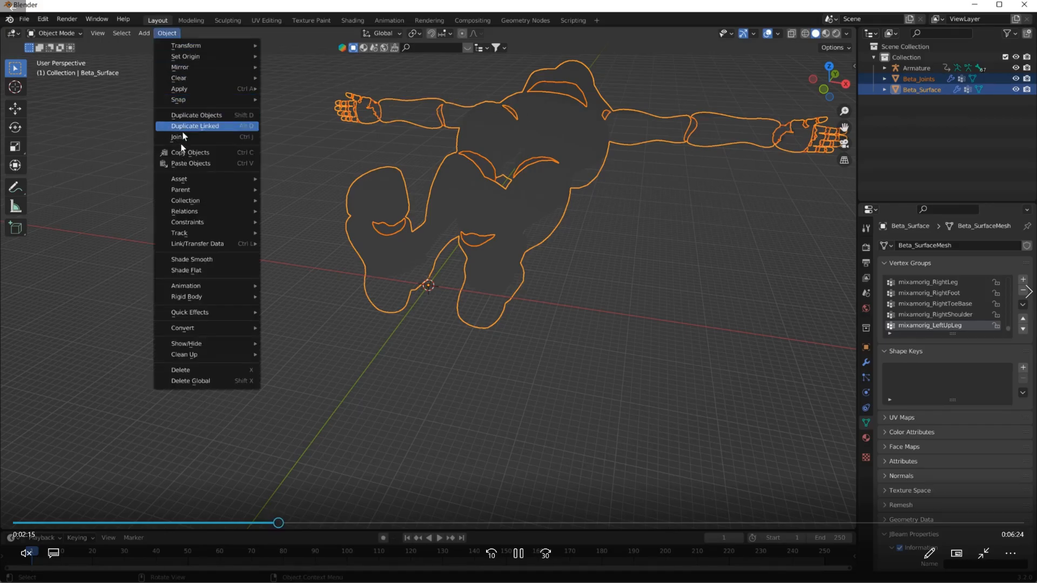
click(177, 137)
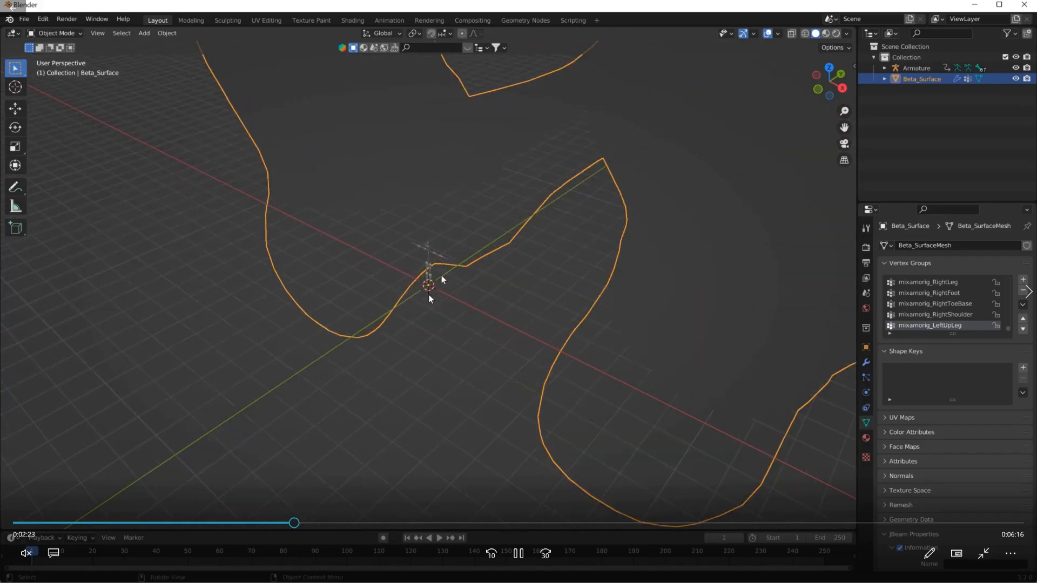
Show the Item sidebar transform values and select the Beta_Surface mesh.
click(917, 67)
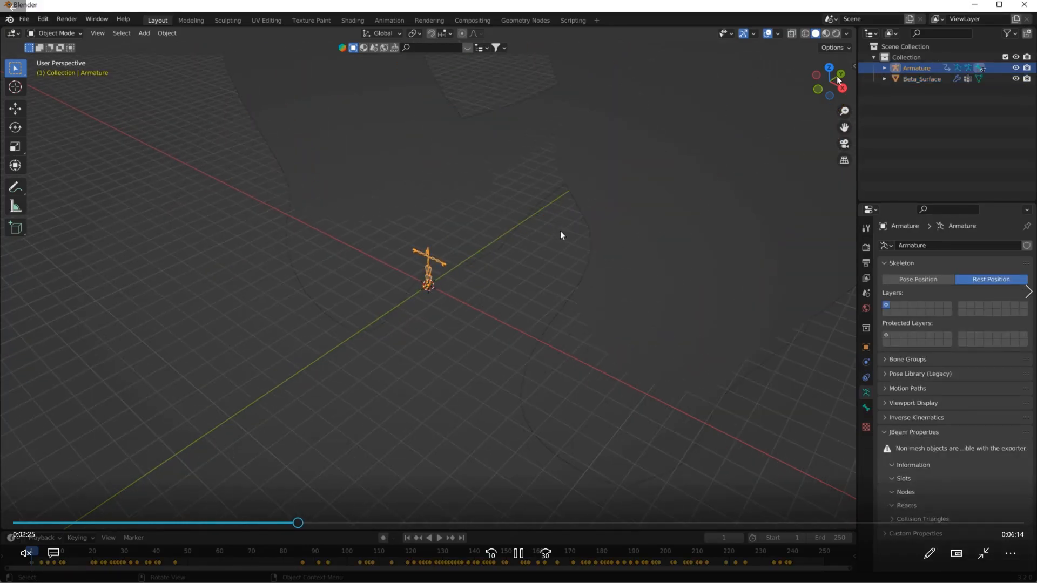
click(852, 69)
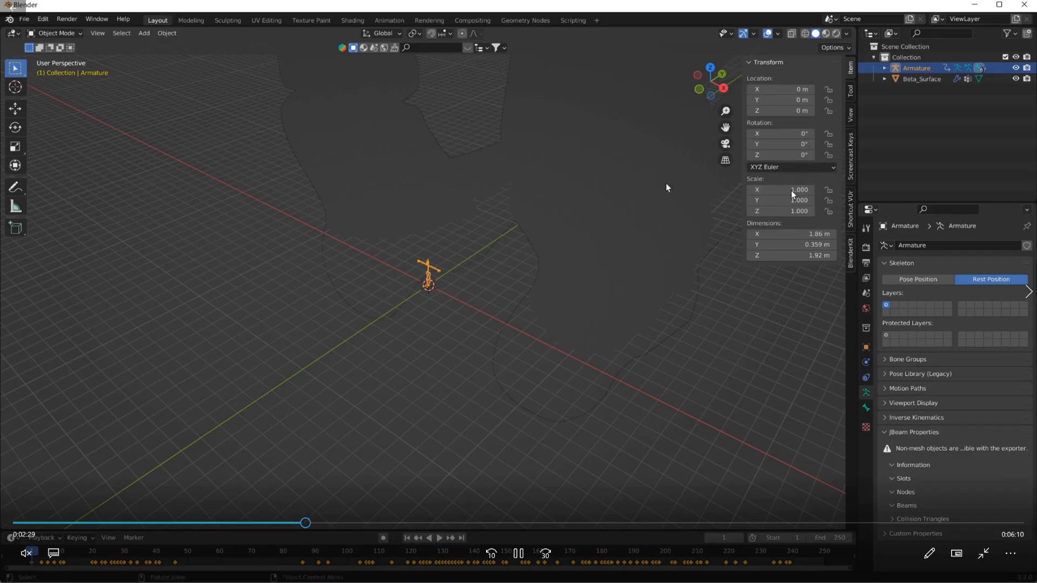
click(922, 79)
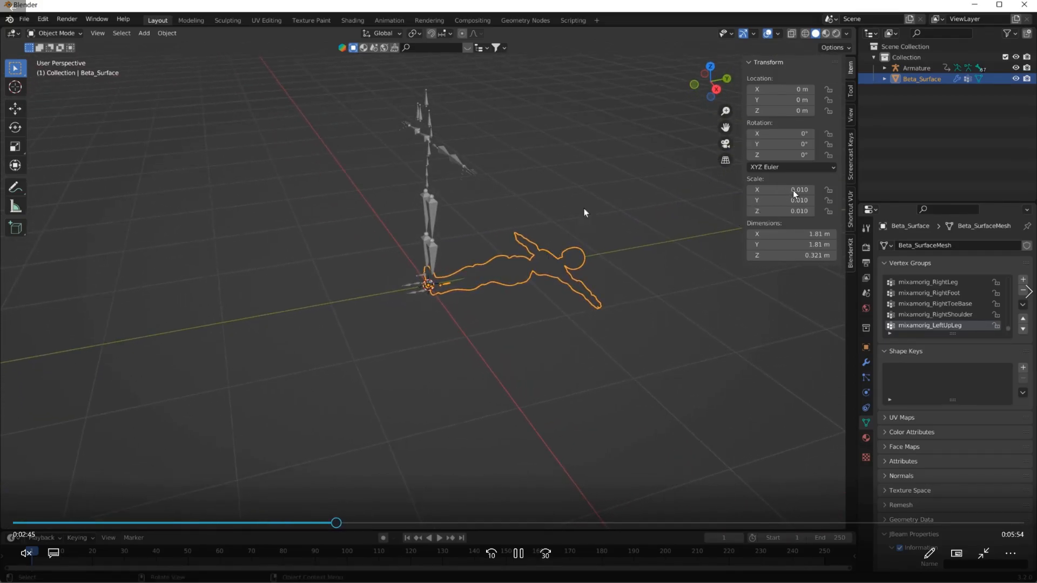
Rotate the zombie mesh 90° on X to stand it upright, then show Task View.
key(r)
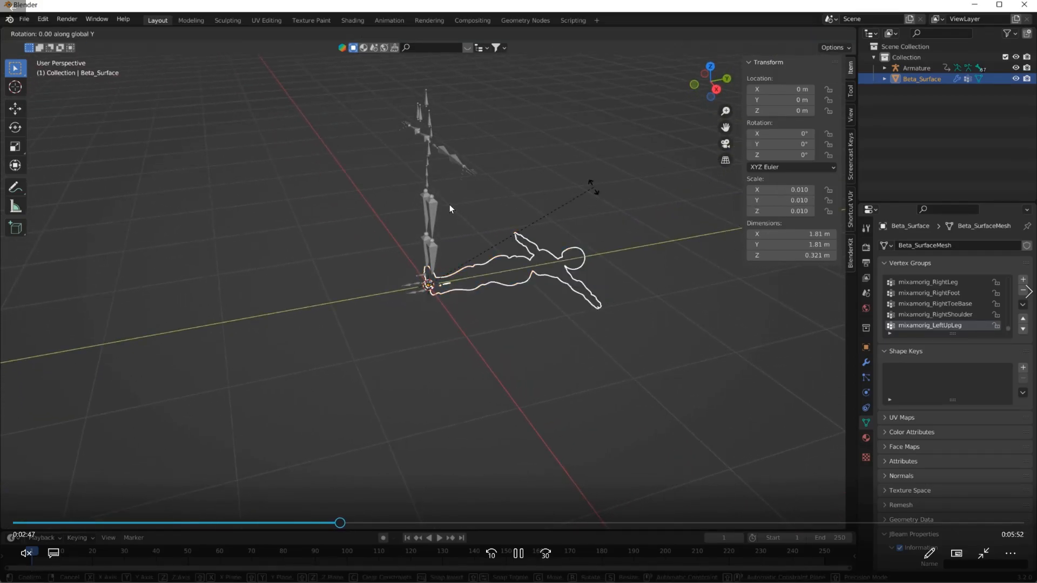
mouse_move(561, 283)
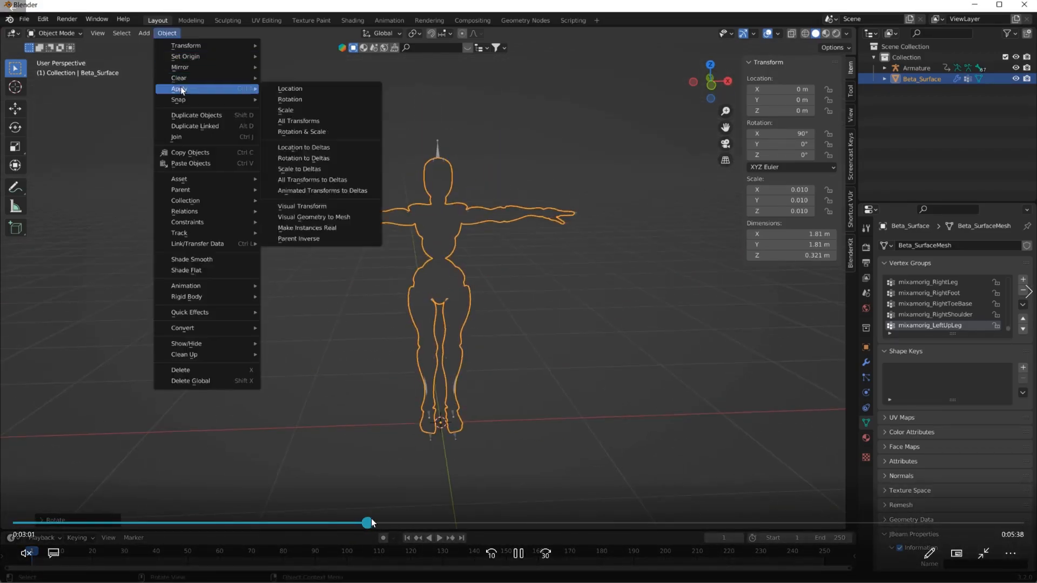
key(Super+Tab)
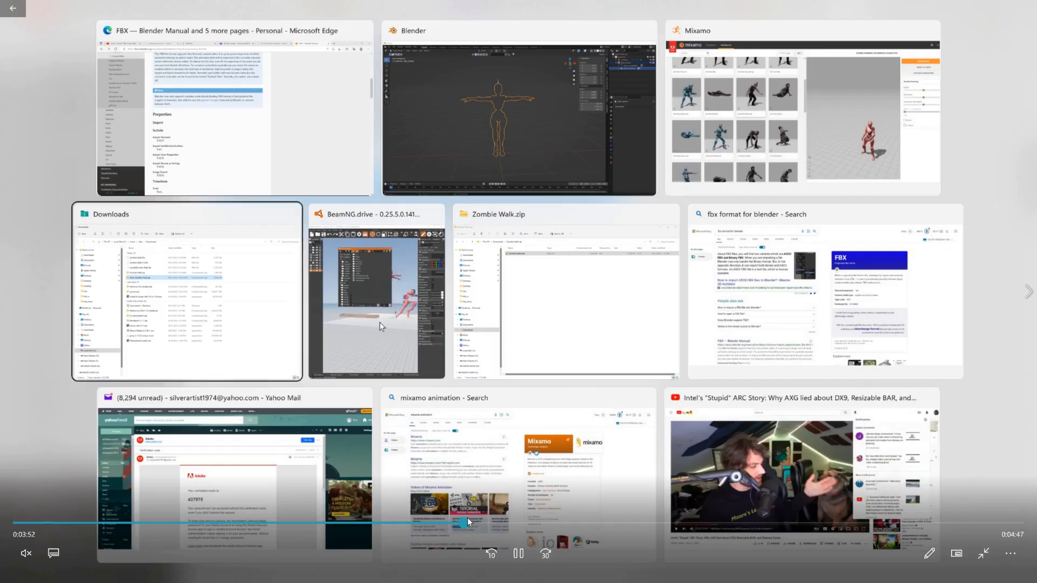
Switch back to the Blender window from Task View.
click(519, 113)
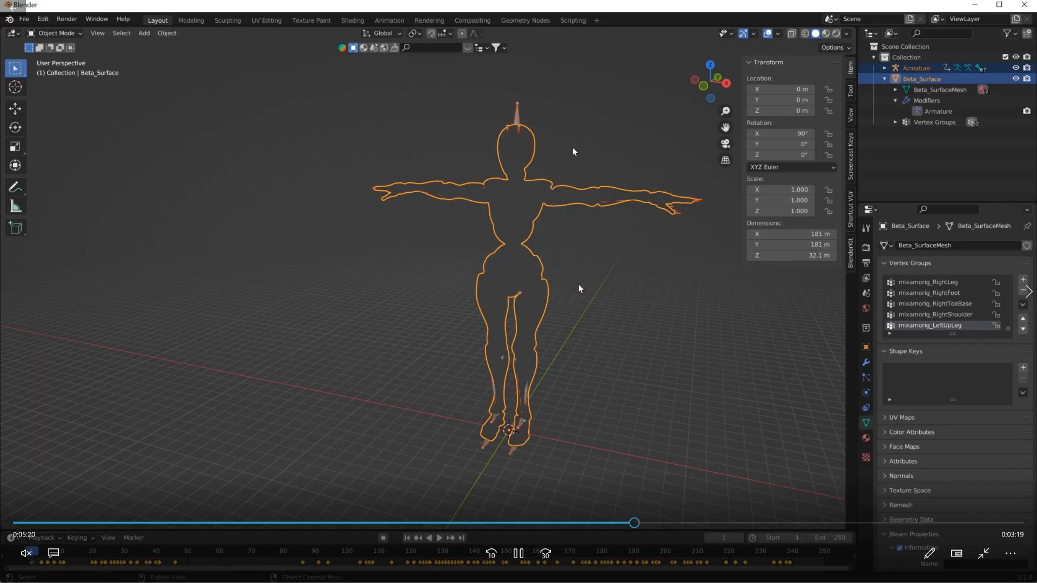
Set Beta_Surface's origin to the 3D cursor, apply all transforms, and add the armature to the selection.
click(167, 34)
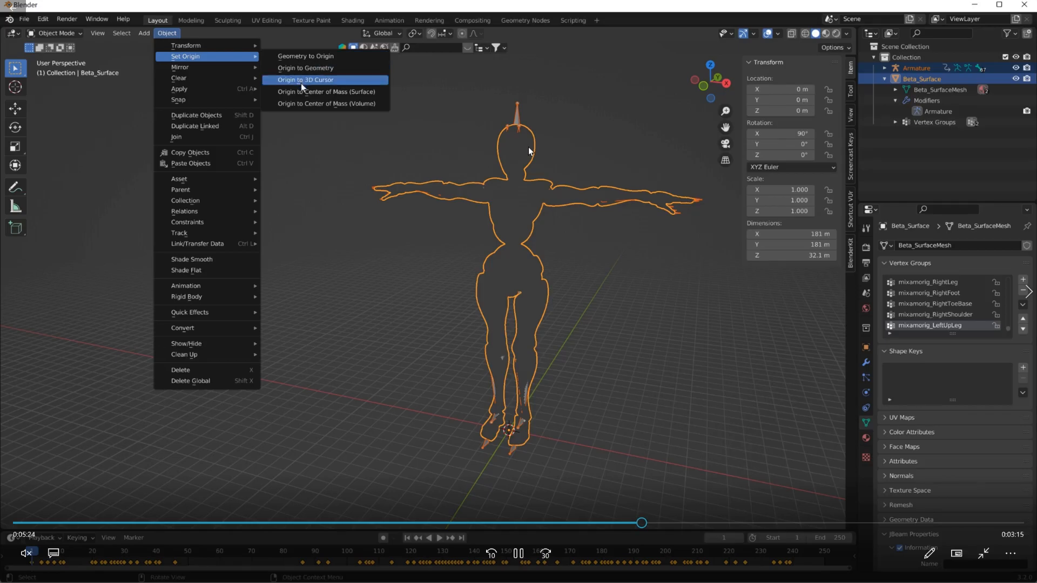
click(305, 79)
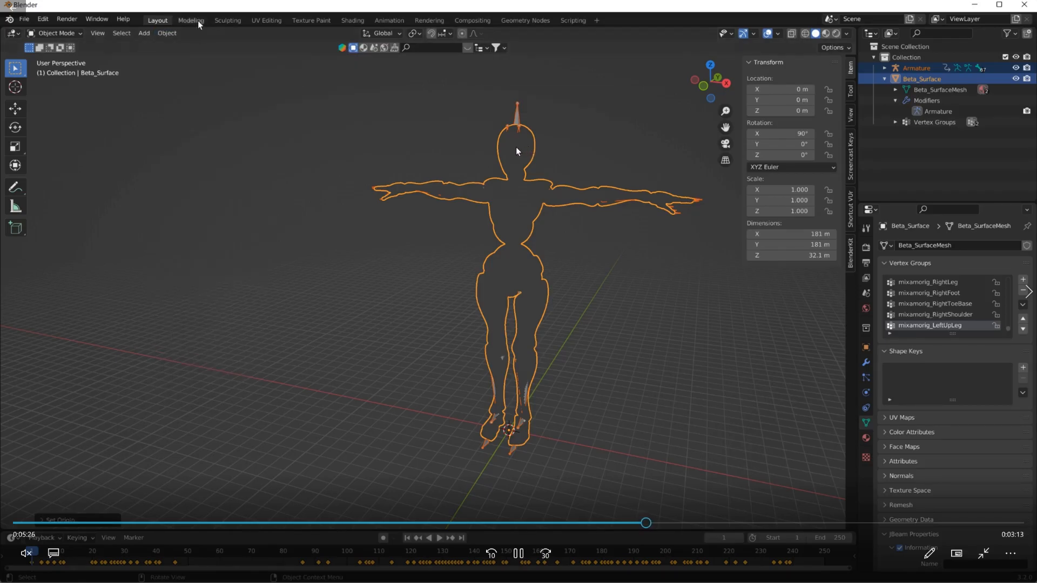
click(166, 34)
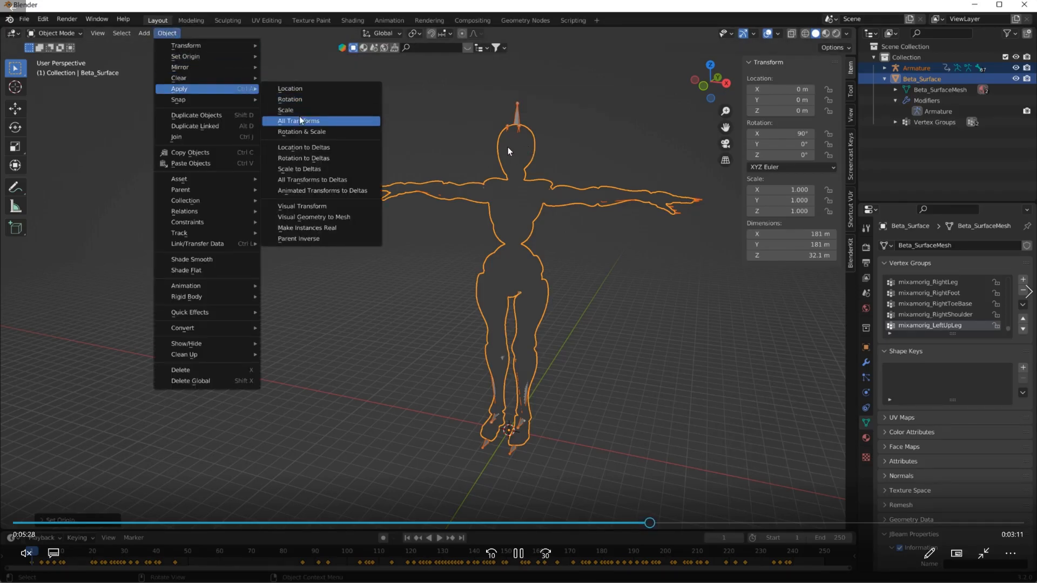
click(298, 120)
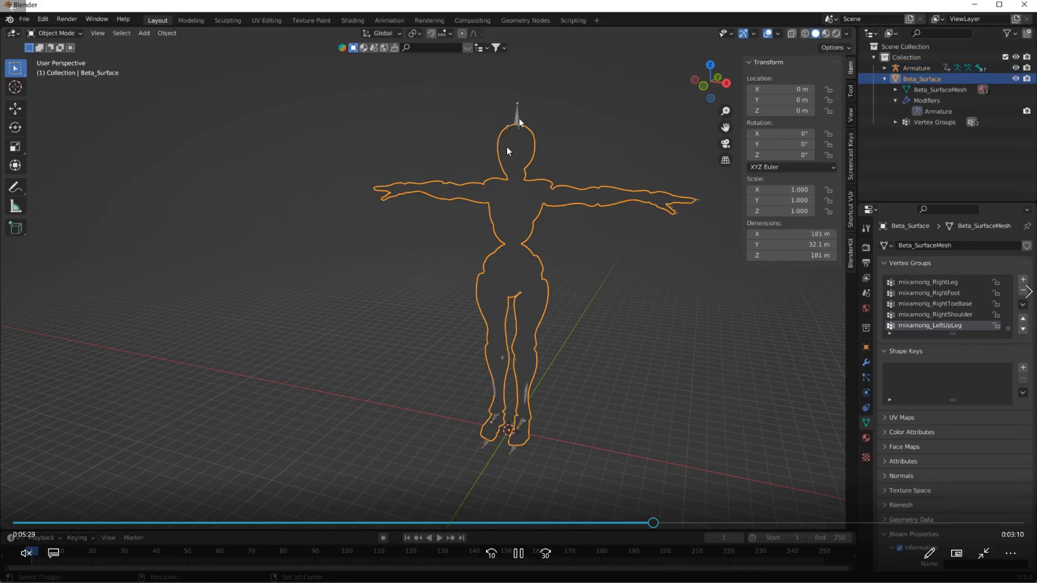
click(916, 67)
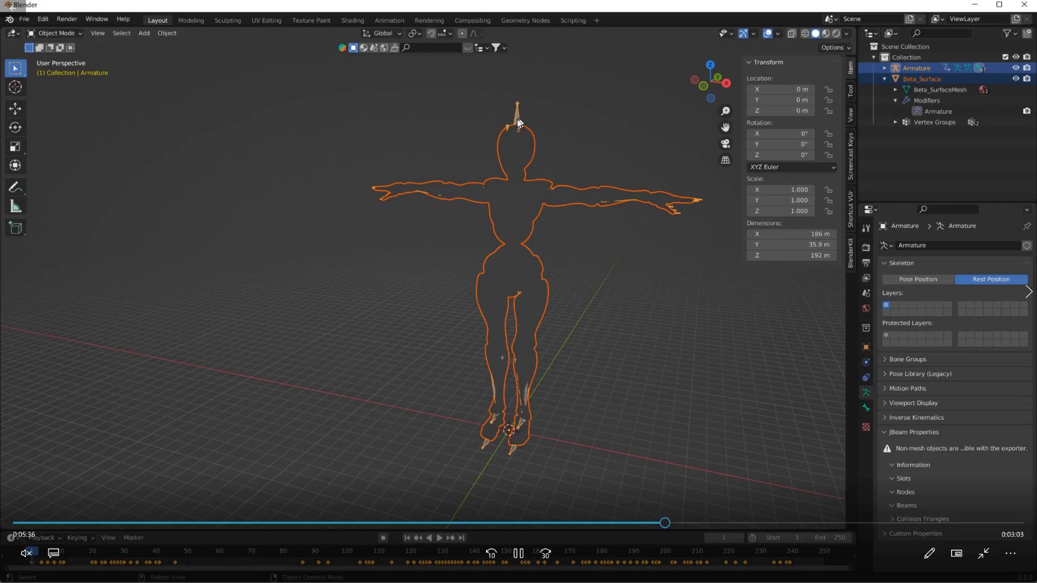
Parent Beta_Surface to the armature with automatic weights and reselect the mesh.
right_click(518, 122)
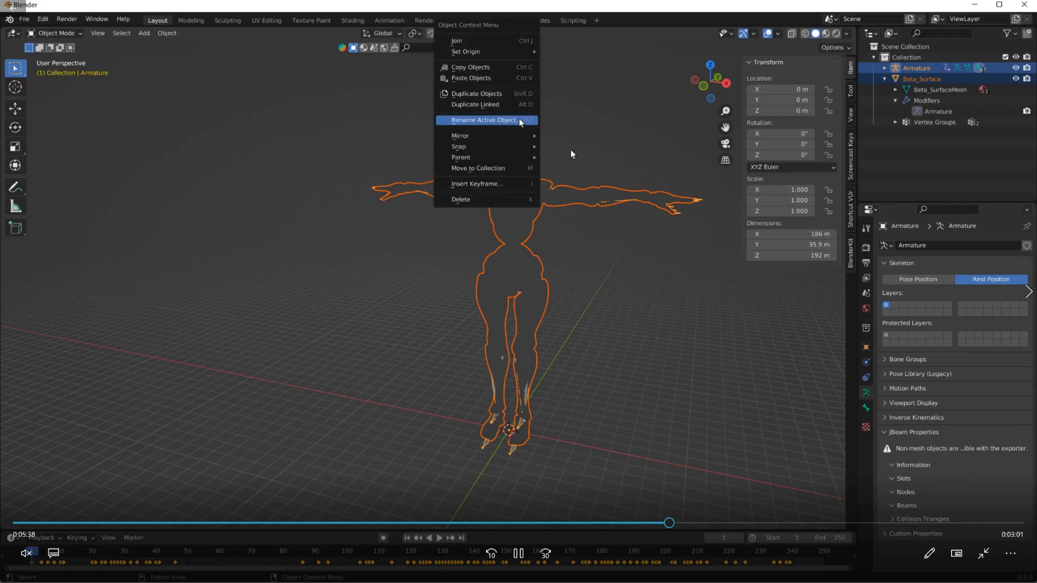
mouse_move(462, 157)
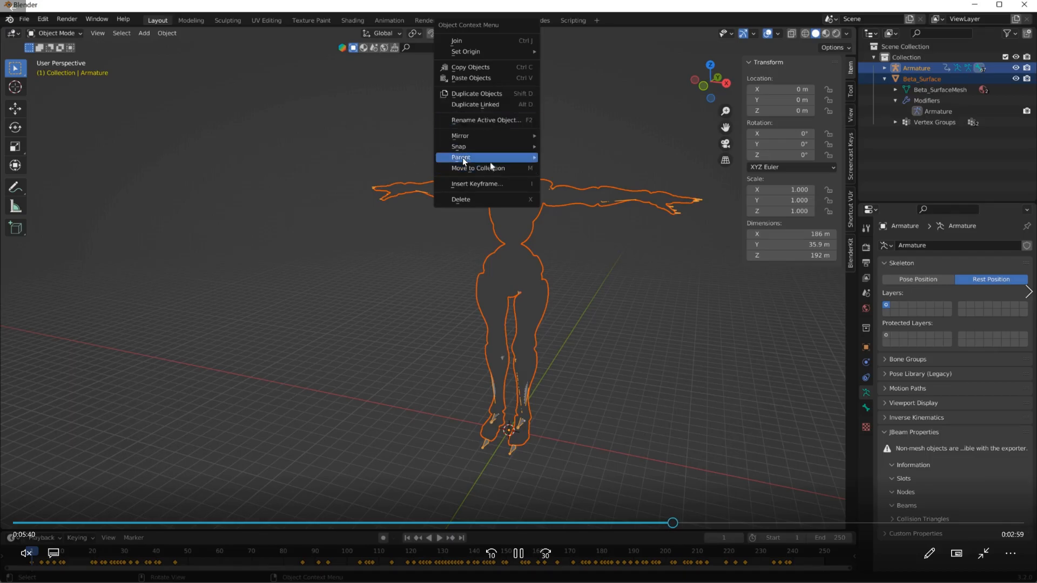
click(461, 158)
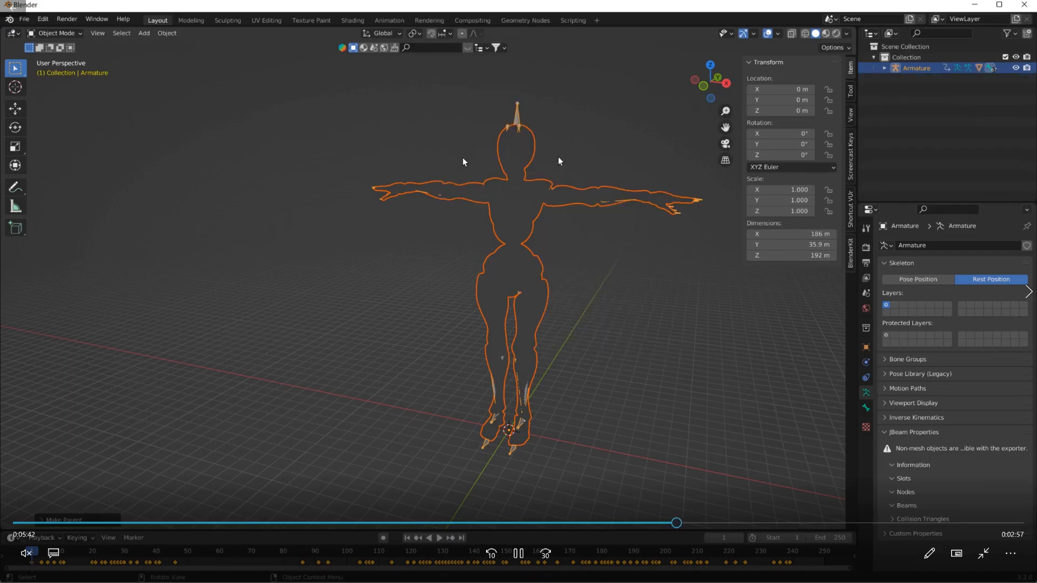
click(917, 278)
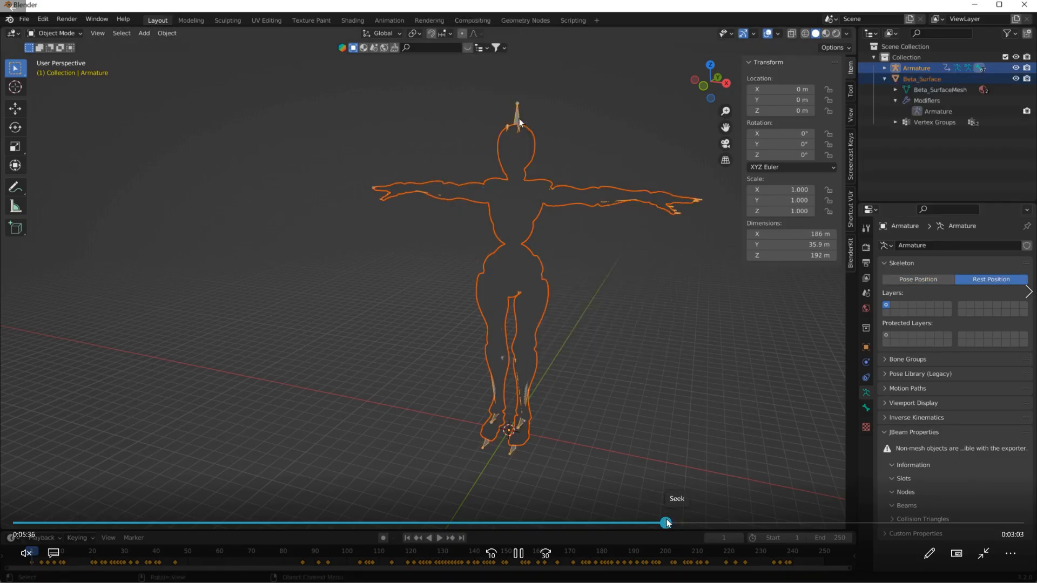
right_click(519, 122)
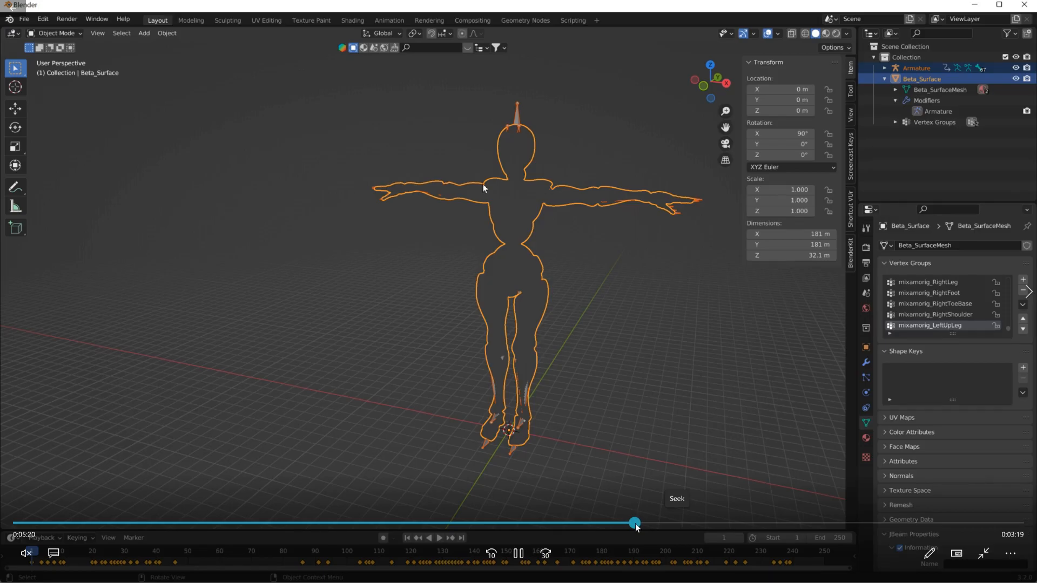
Move the zombie mesh's origin to the 3D cursor.
click(167, 33)
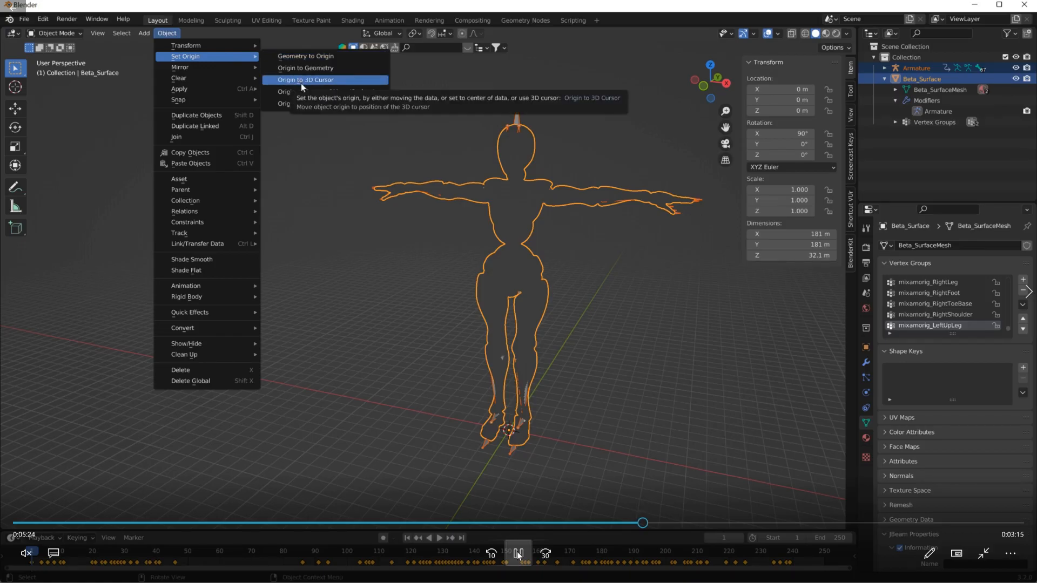
click(305, 79)
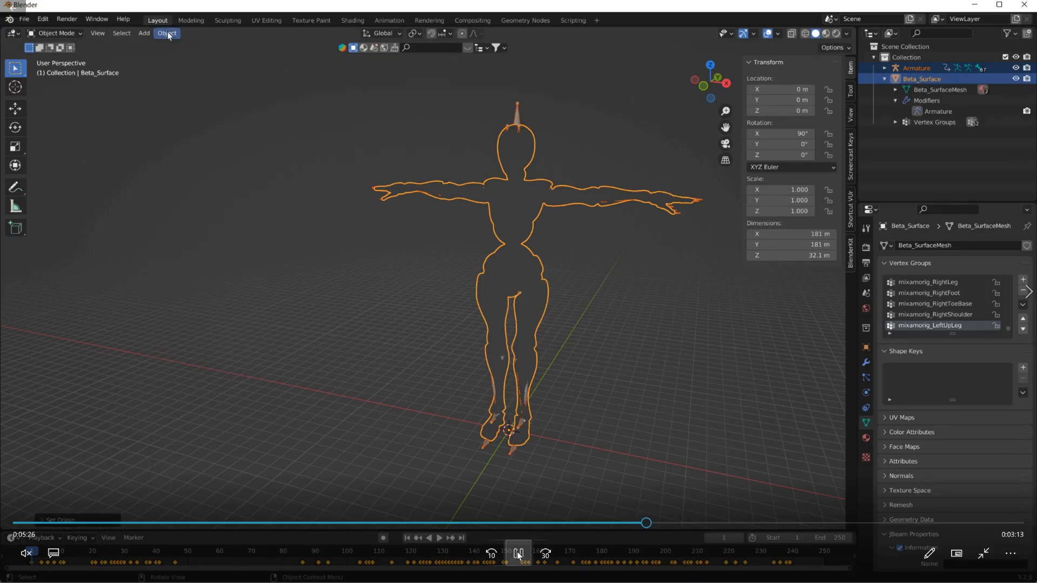
click(166, 33)
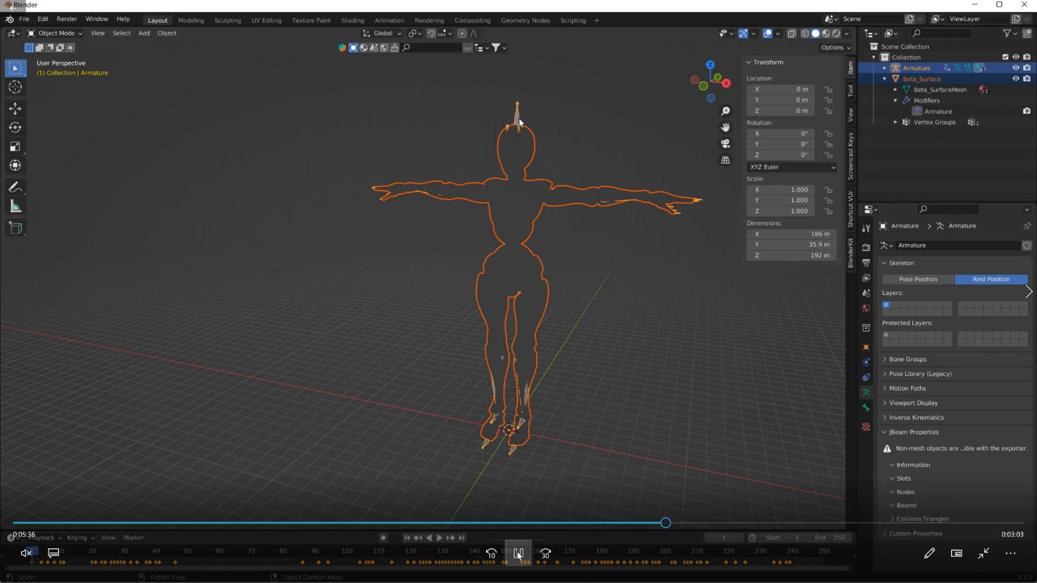
Parent the mesh to the armature, preview the Pose Position, then return to Rest Position.
right_click(520, 122)
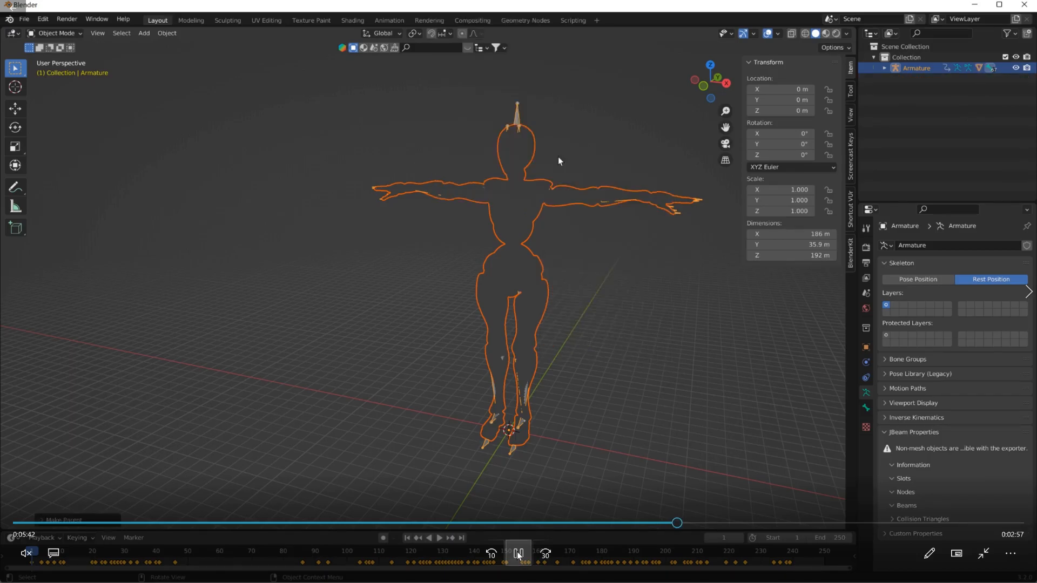
click(917, 279)
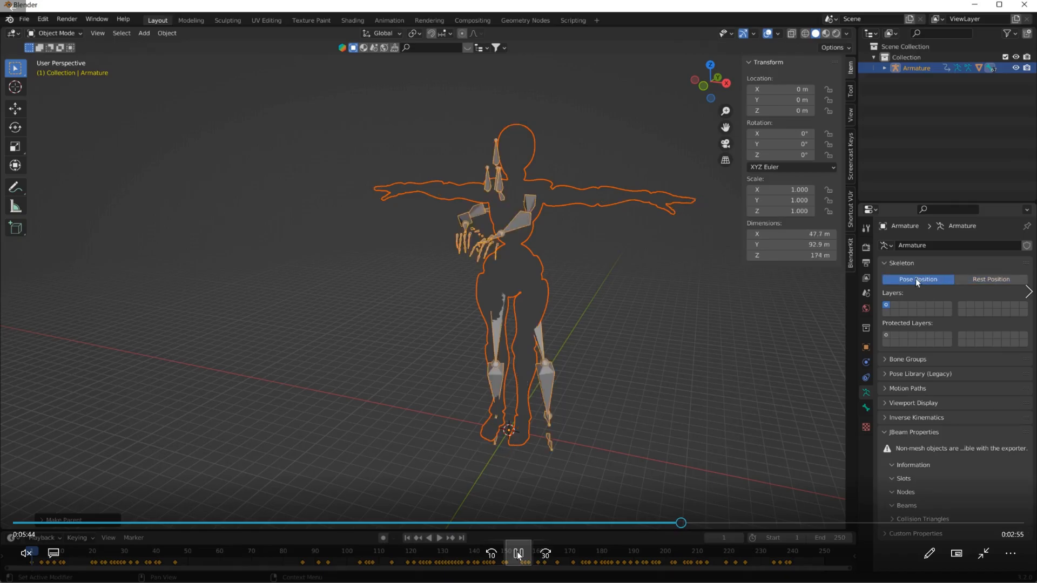
click(990, 279)
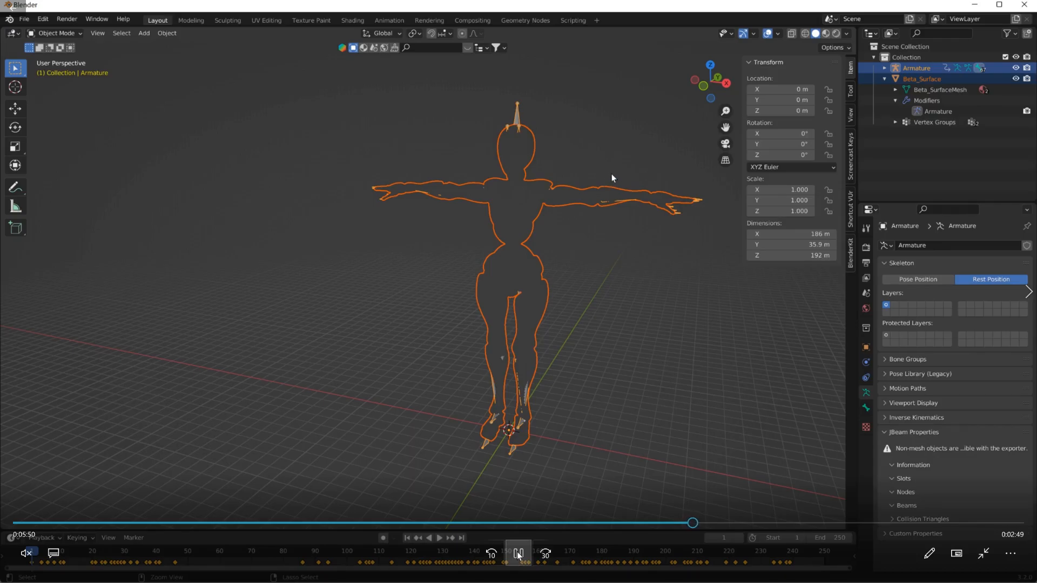
mouse_move(633, 195)
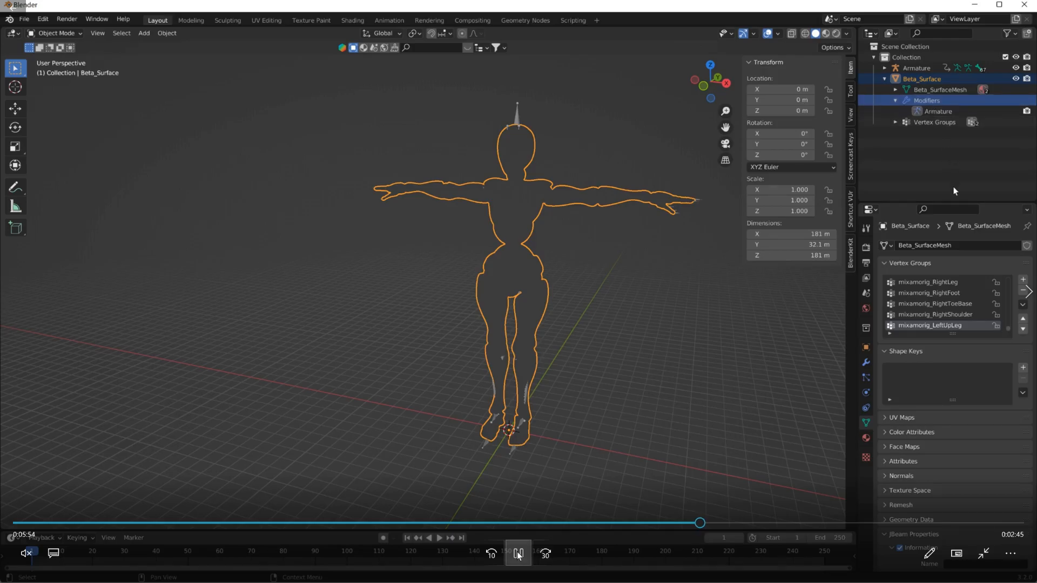
mouse_move(866, 364)
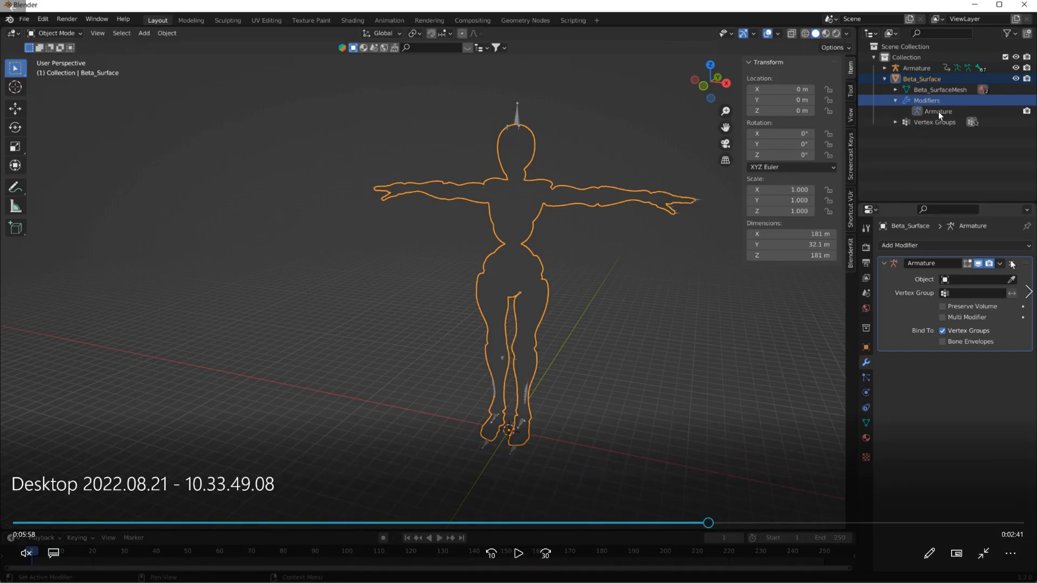
mouse_move(573, 194)
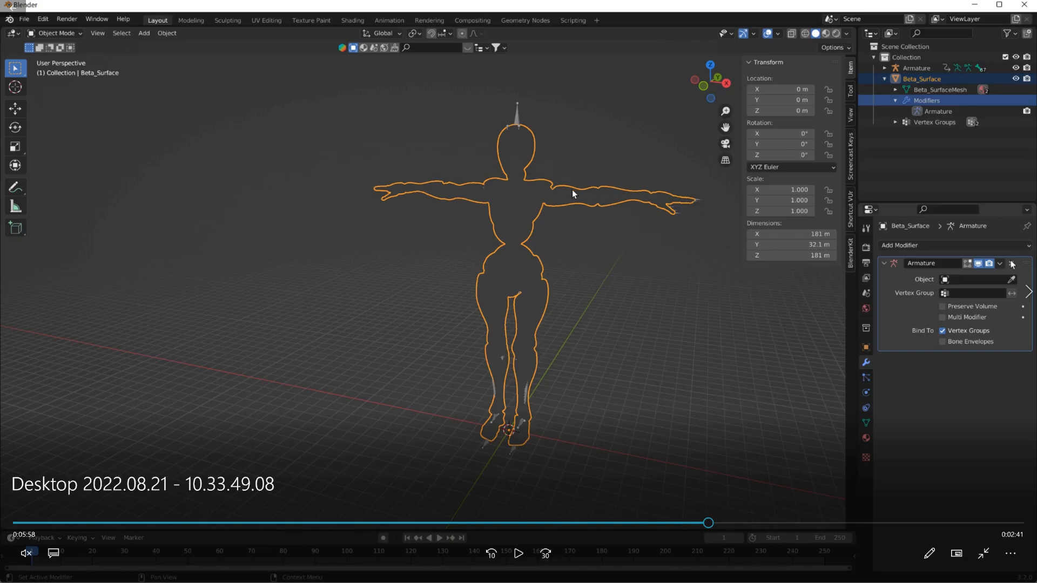
Set Beta_Surface's Armature modifier Object to Armature and add the armature to the selection.
click(926, 99)
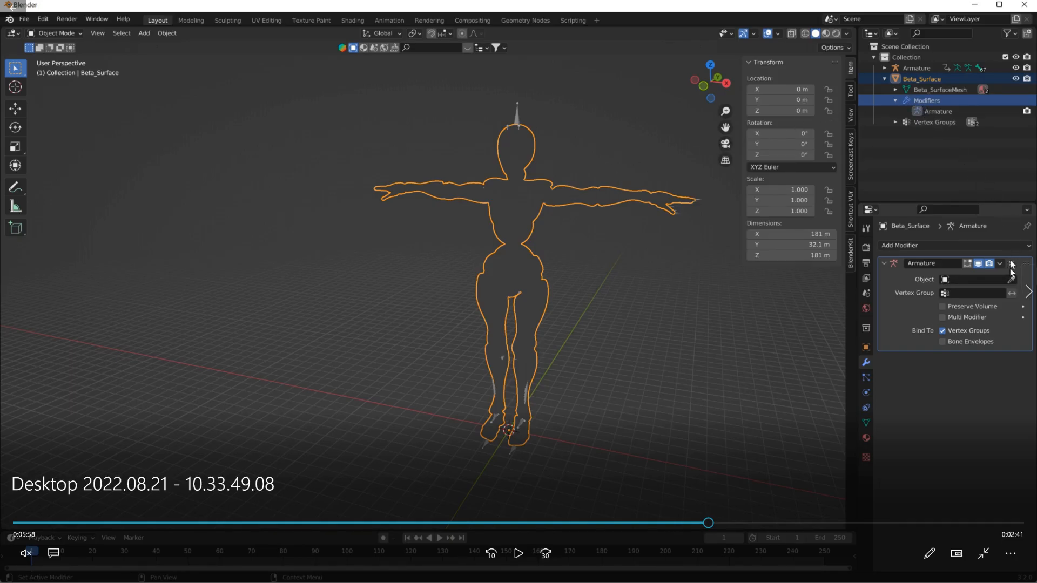
mouse_move(591, 297)
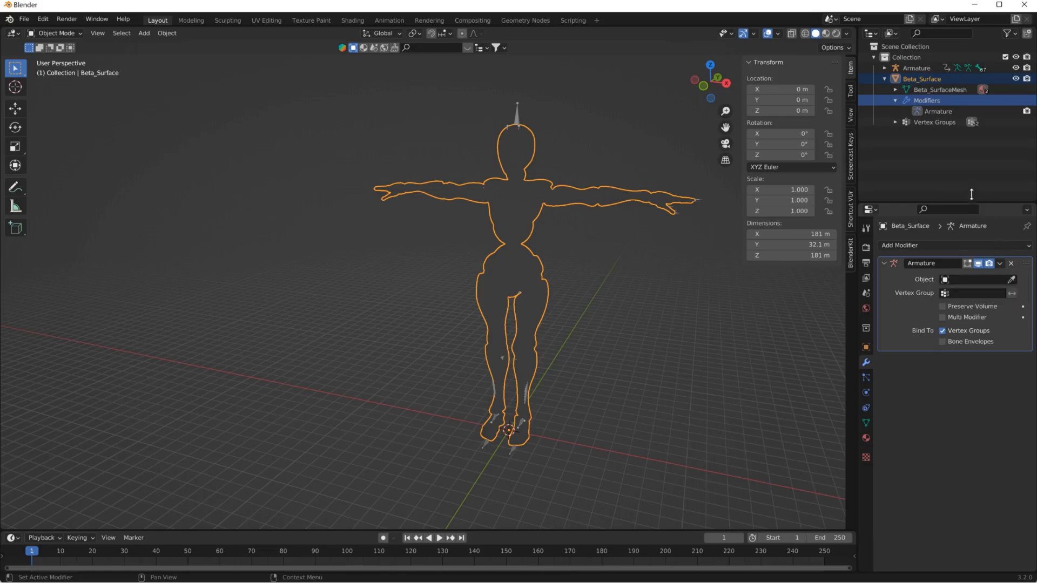
click(938, 111)
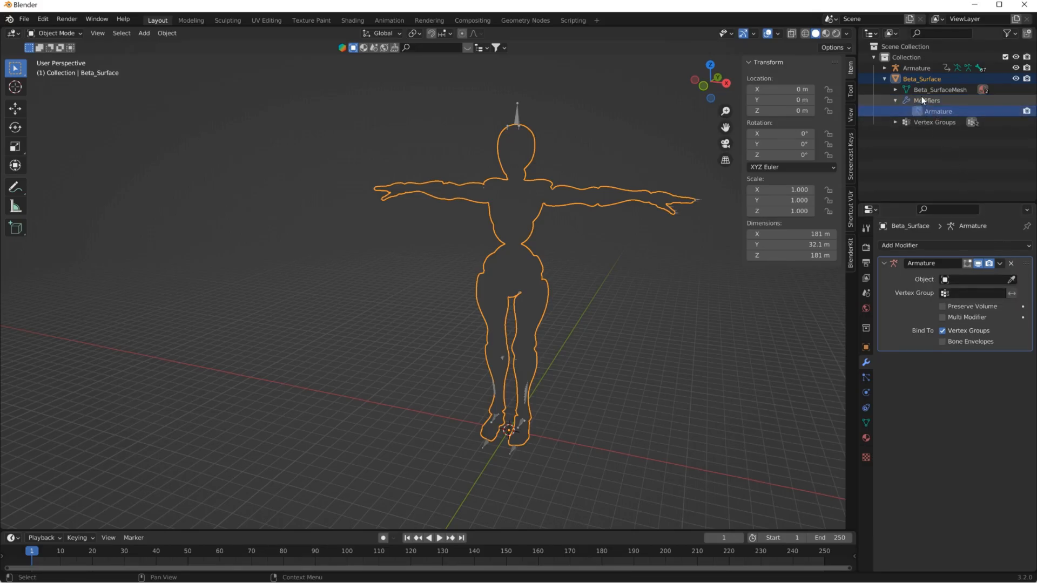
click(926, 100)
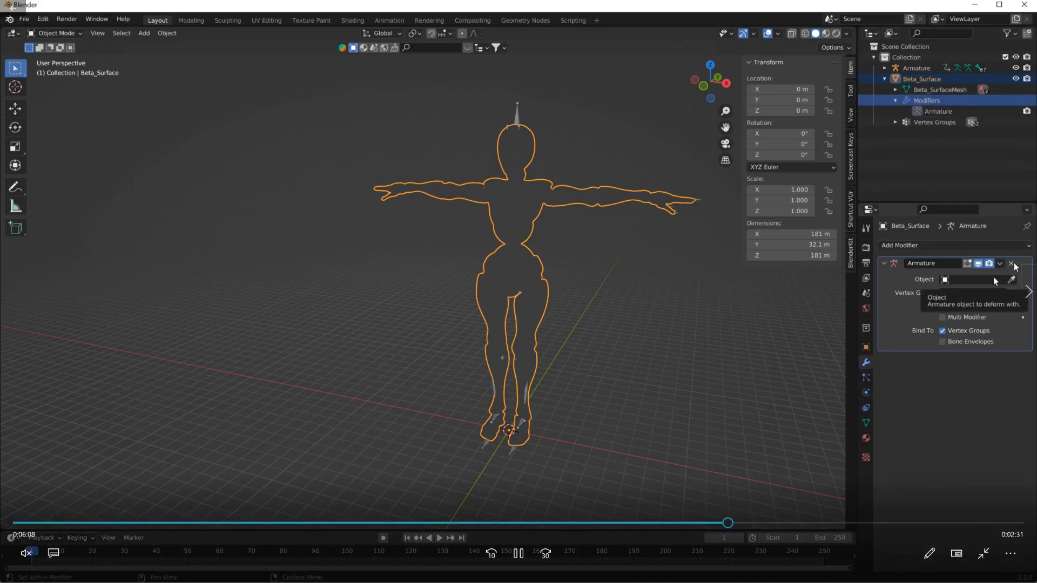
click(972, 279)
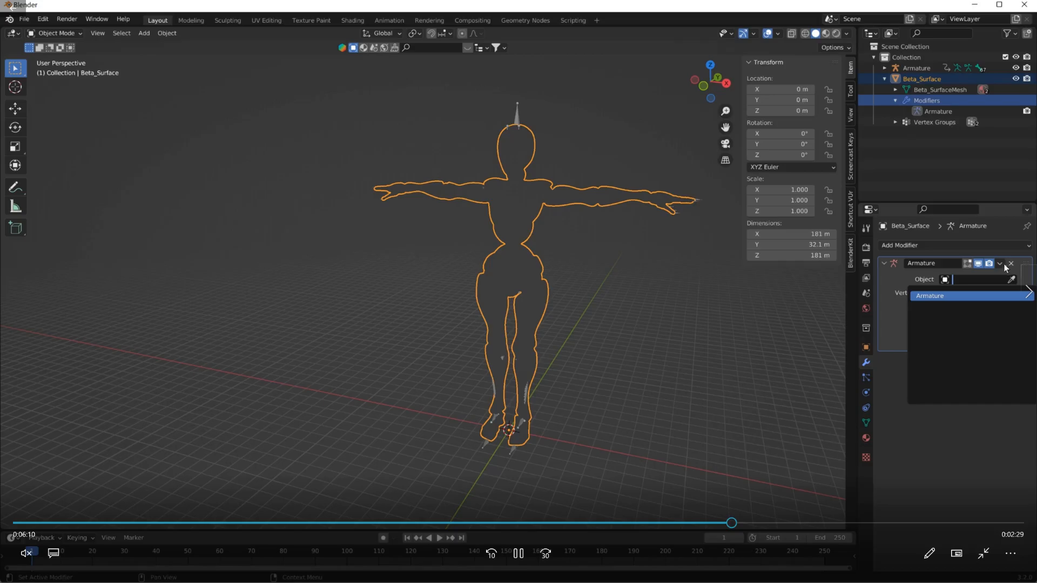
click(930, 295)
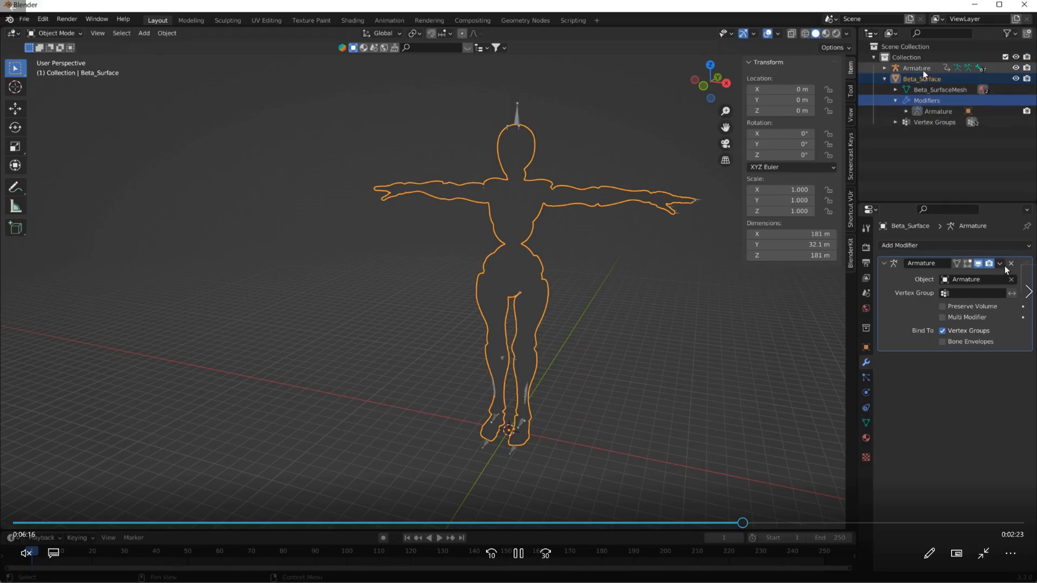
click(918, 67)
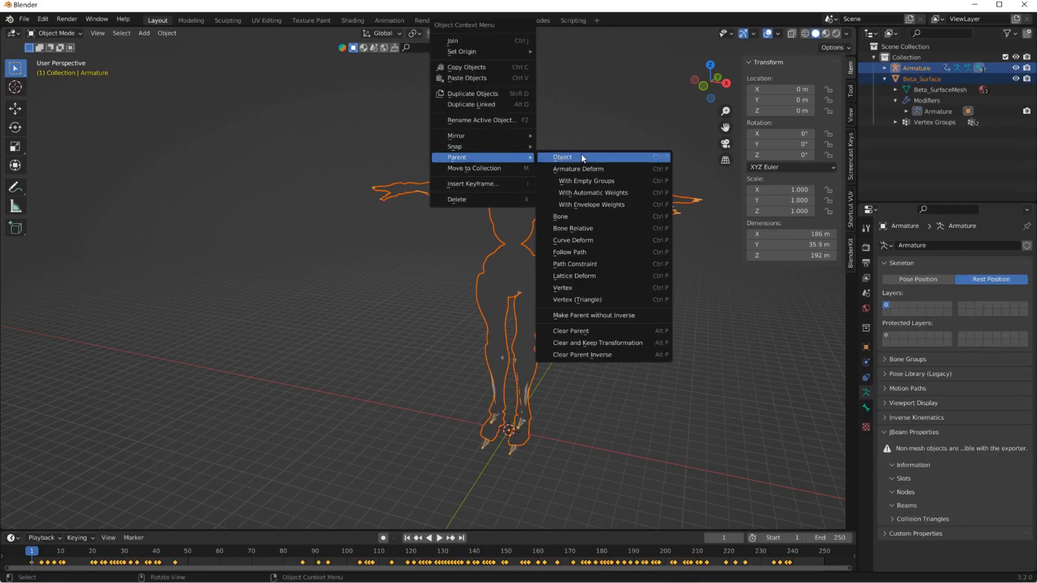
mouse_move(584, 169)
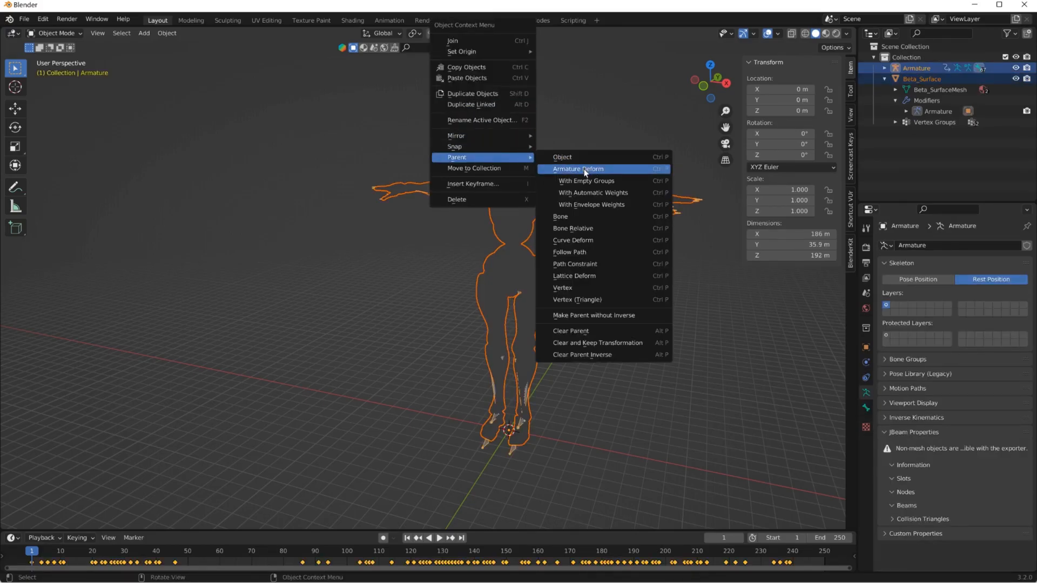
mouse_move(590, 219)
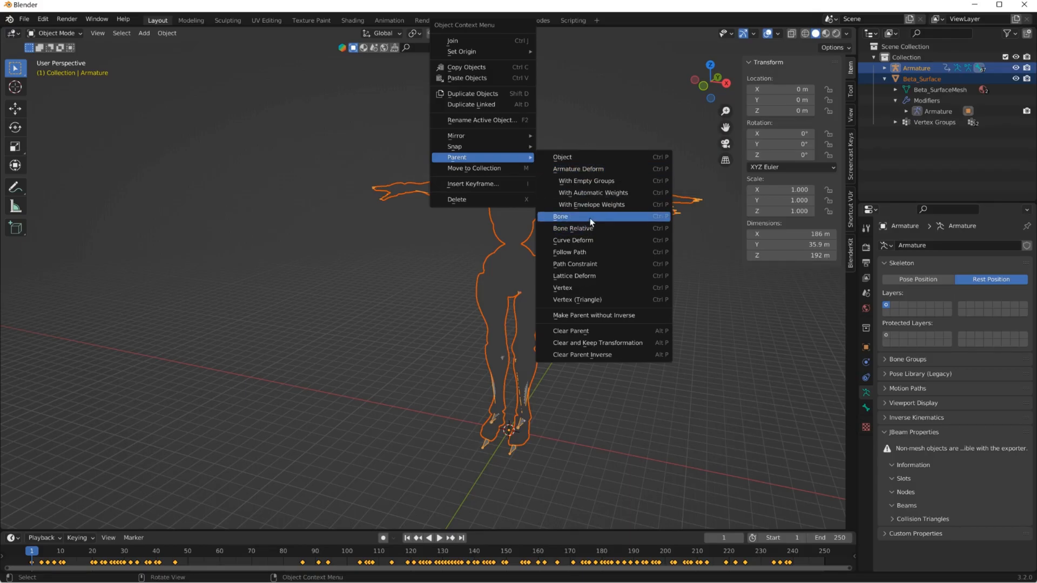
mouse_move(598, 193)
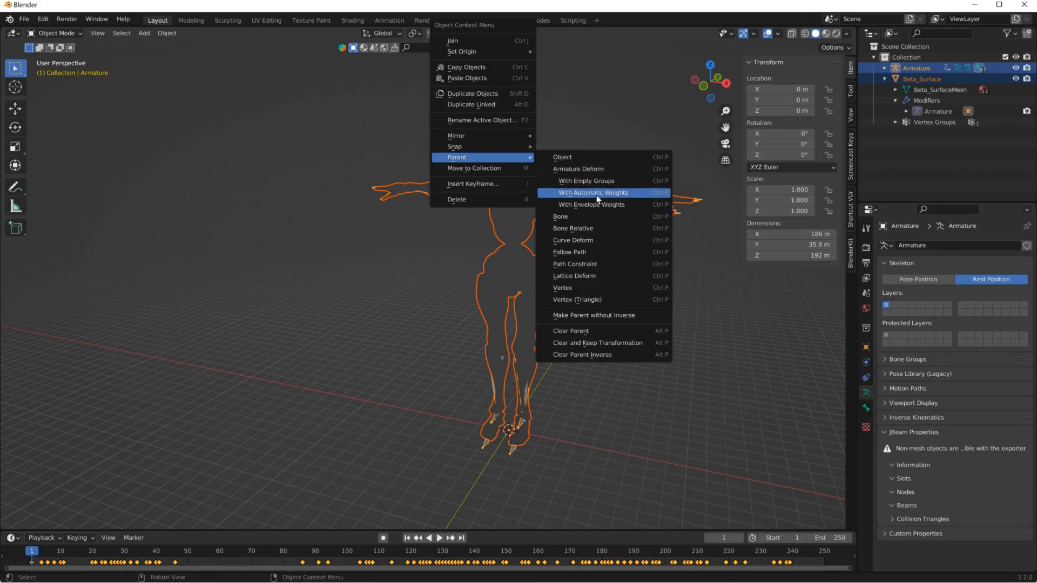
Parent Beta_Surface to the armature With Automatic Weights, show Pose Position, and begin a Collada (.dae) export.
click(591, 192)
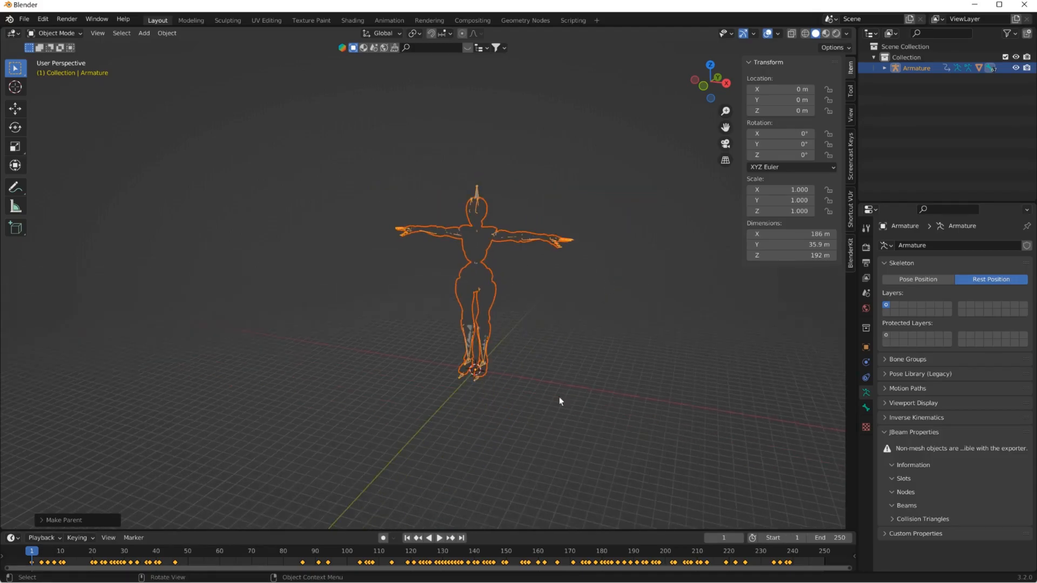
click(439, 536)
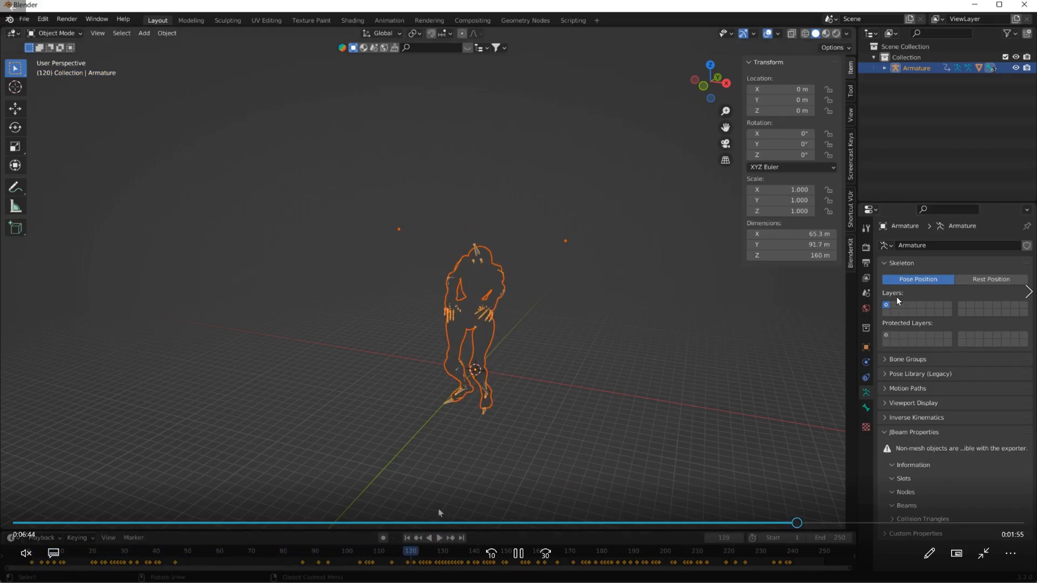
click(24, 19)
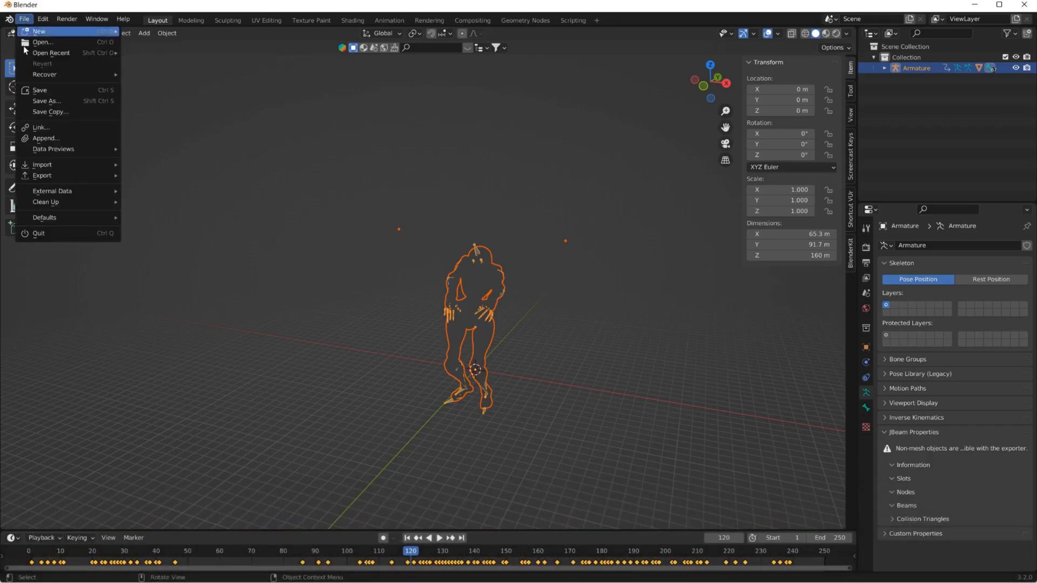
click(42, 175)
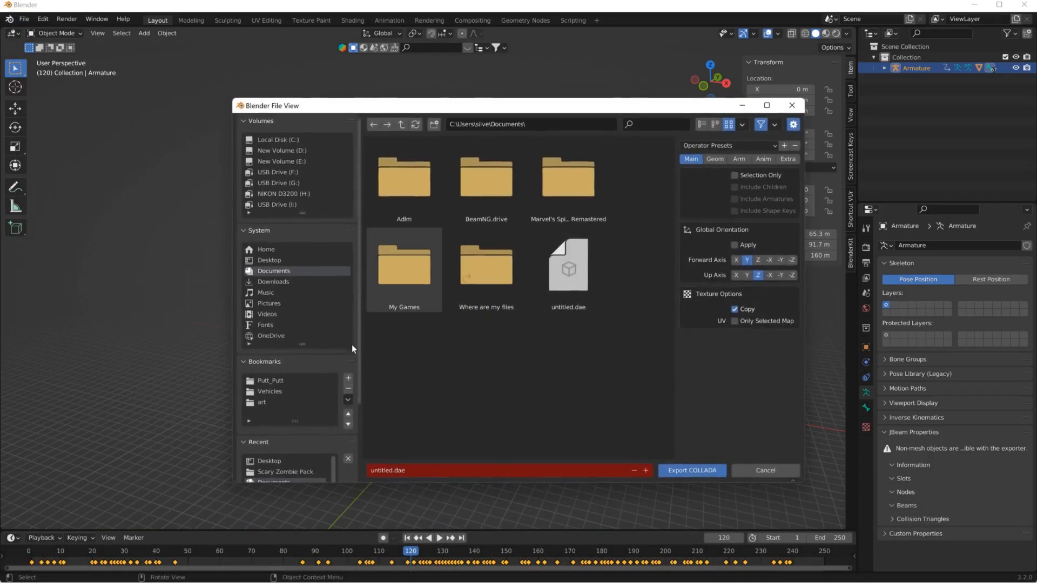
Export the animated zombie as 2.dae into the level's art folder.
click(262, 401)
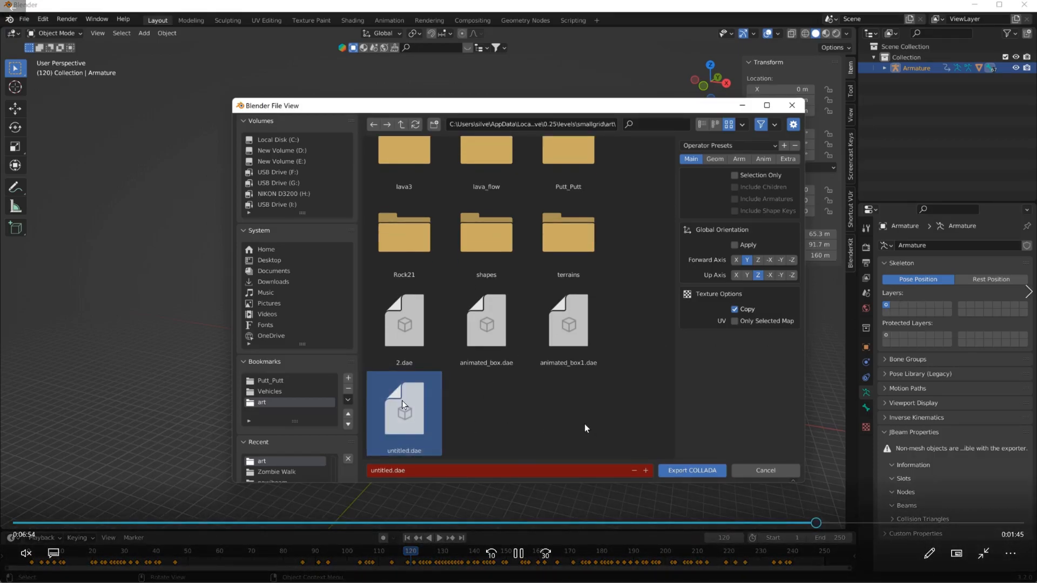
click(403, 324)
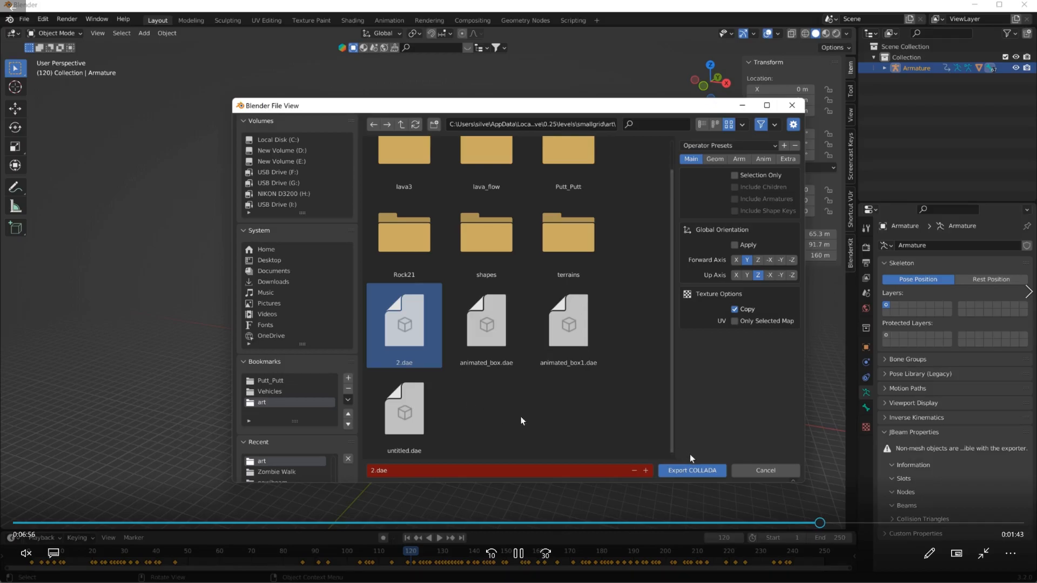
mouse_move(692, 470)
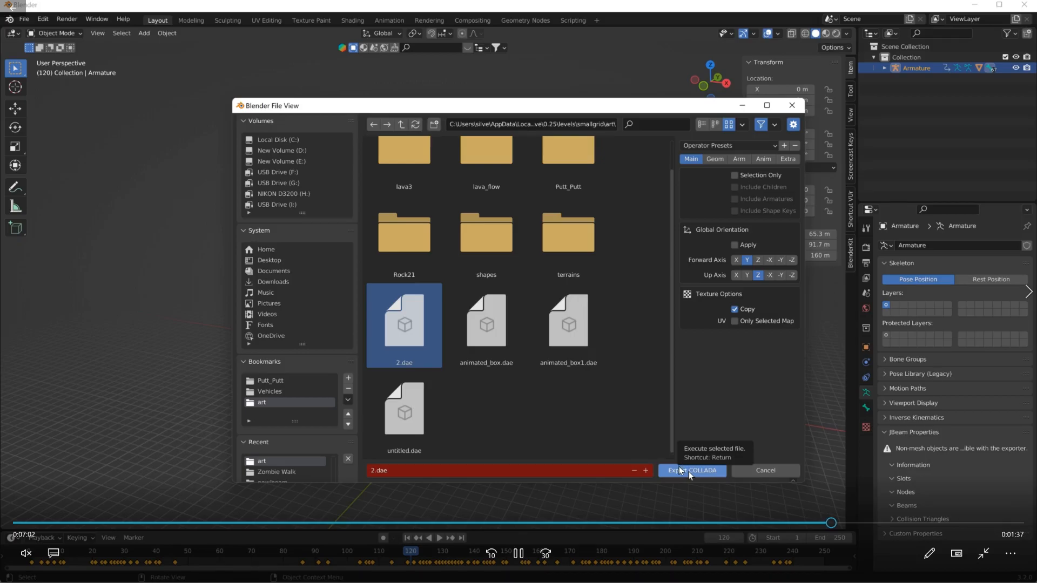
click(691, 470)
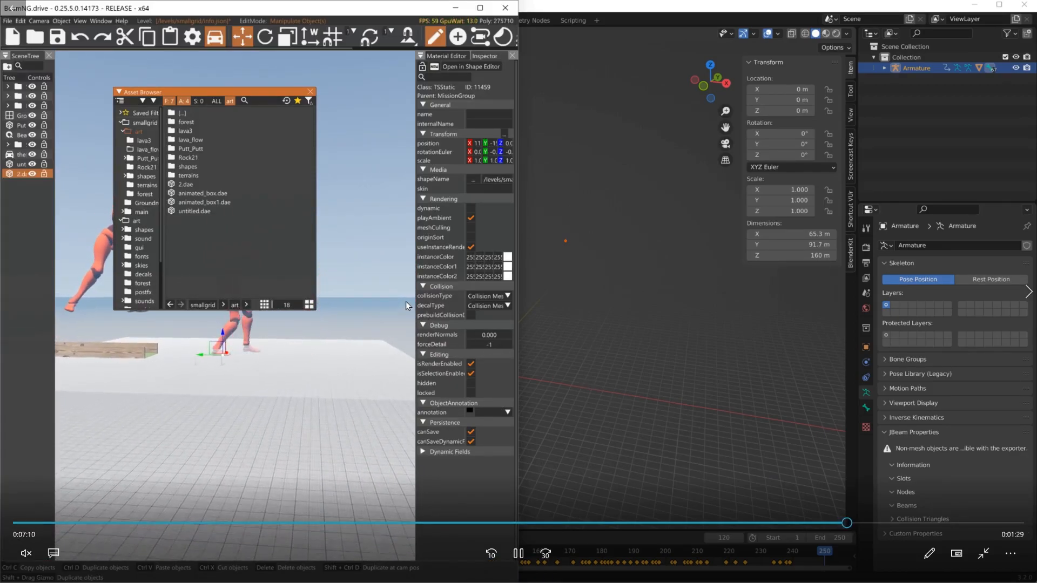
Place 2.dae from the art folder into the level and view the zombie walking.
click(310, 92)
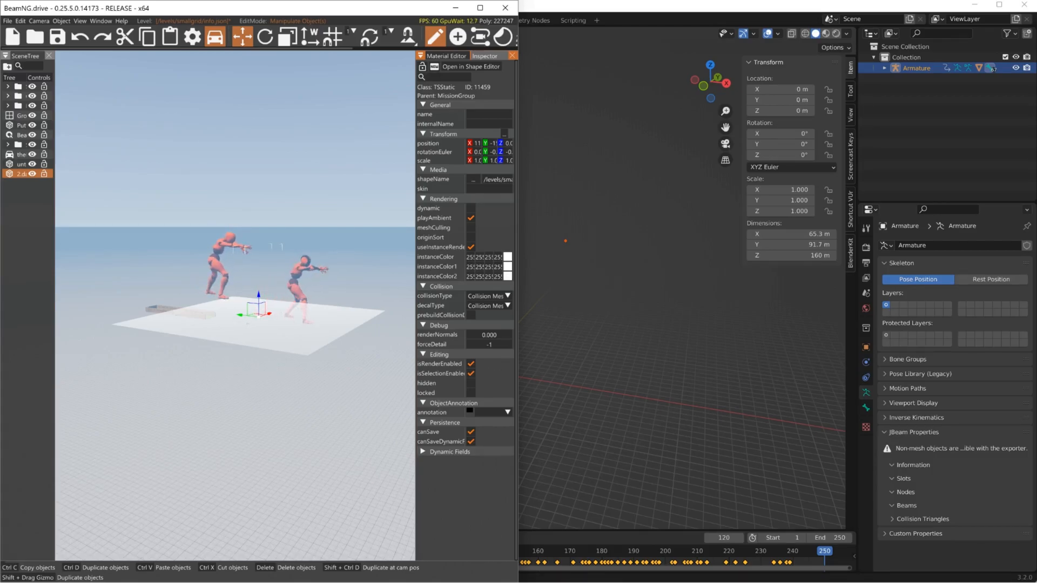
click(519, 553)
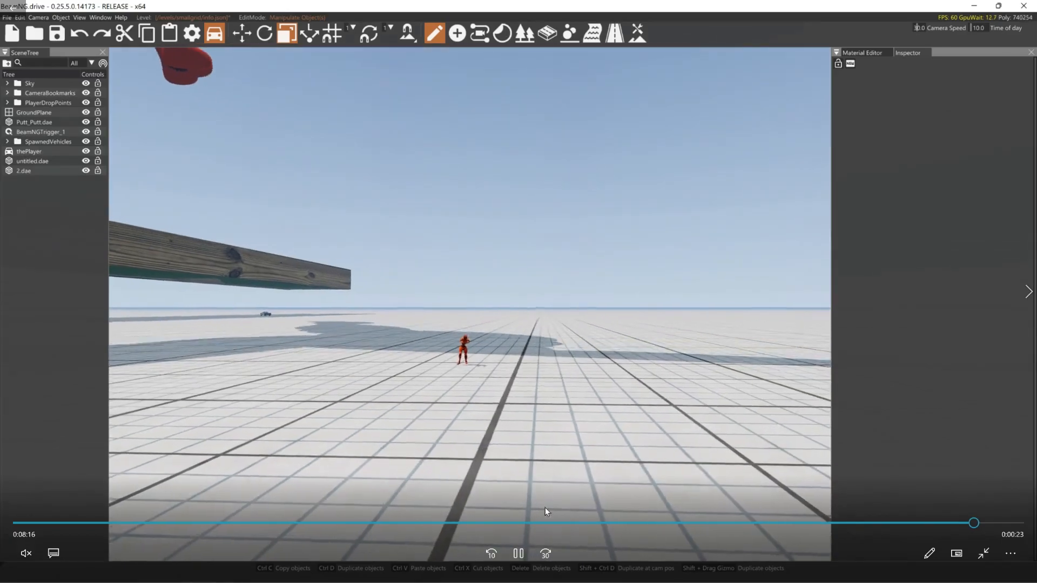
click(518, 553)
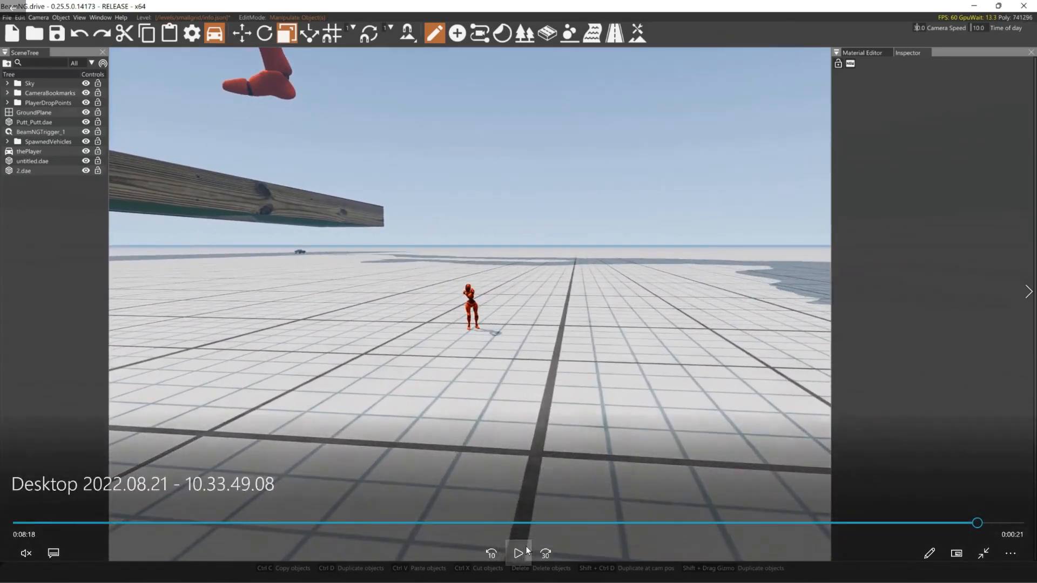